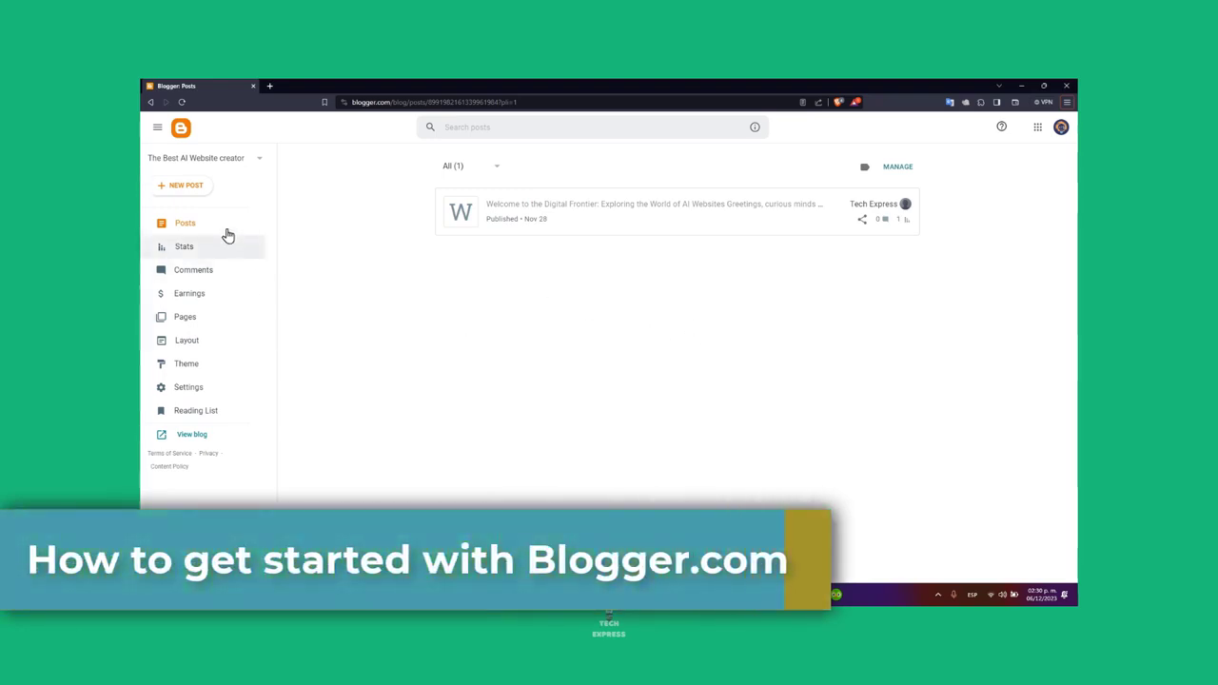
# - Browse the Reading List feed of Blogger Buzz announcement articles
pyautogui.click(196, 411)
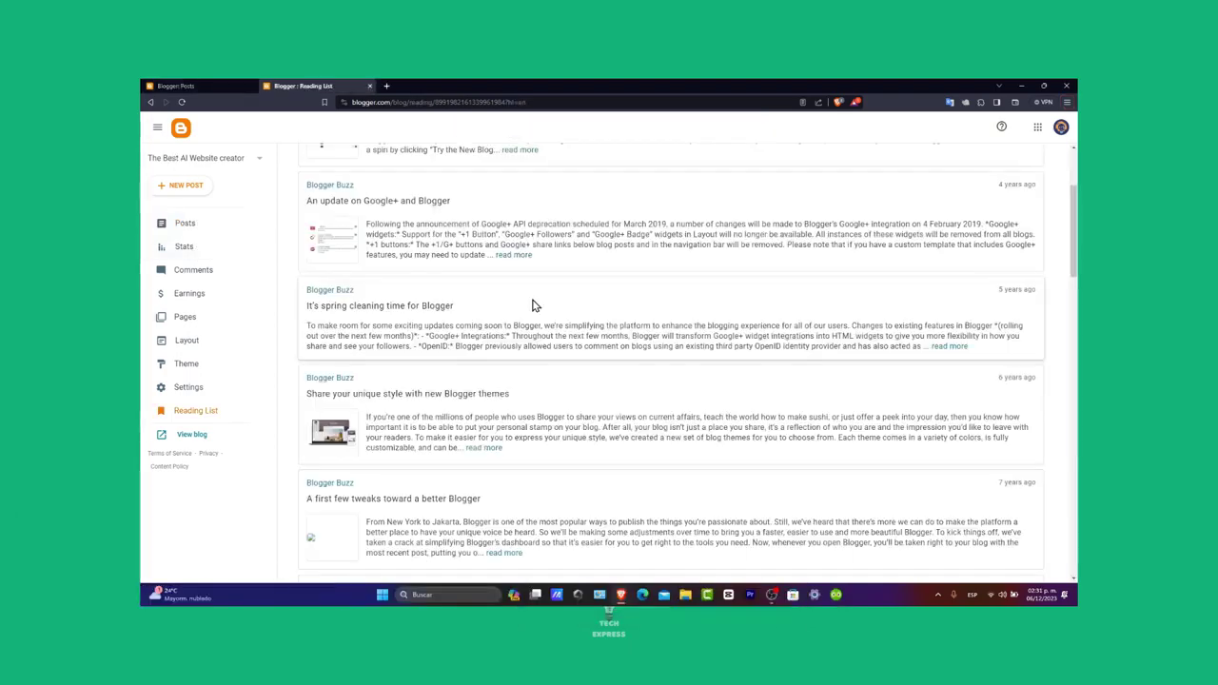
pyautogui.scroll(-3)
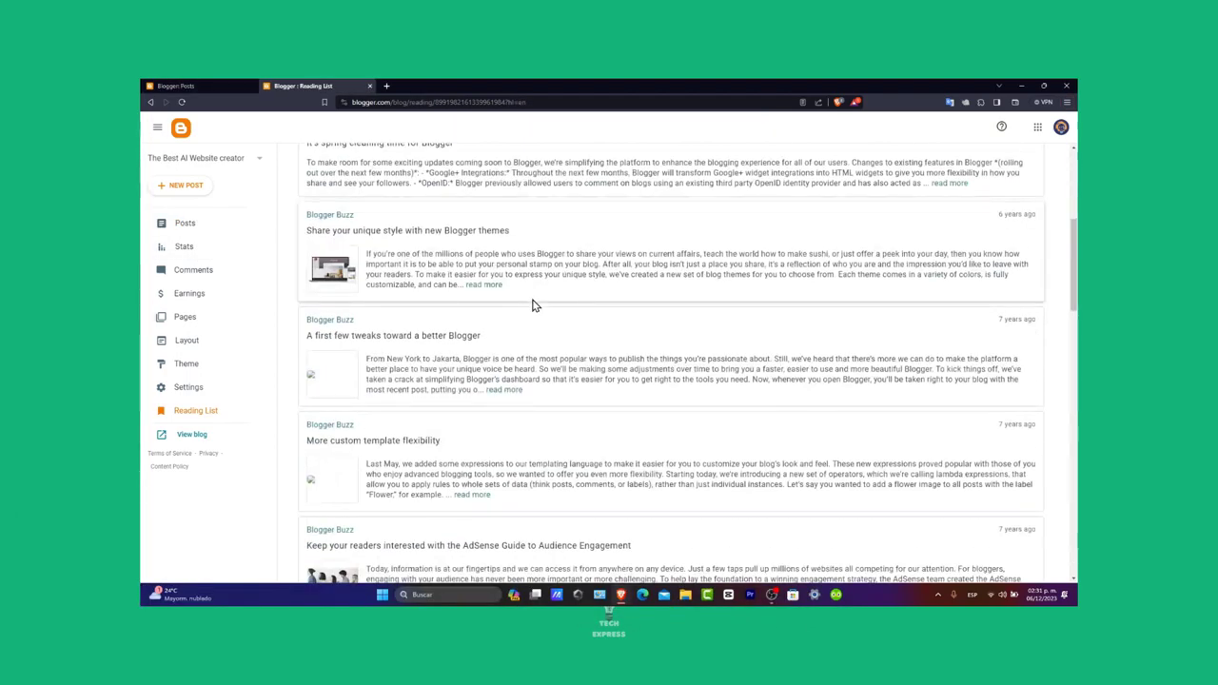
pyautogui.scroll(-3)
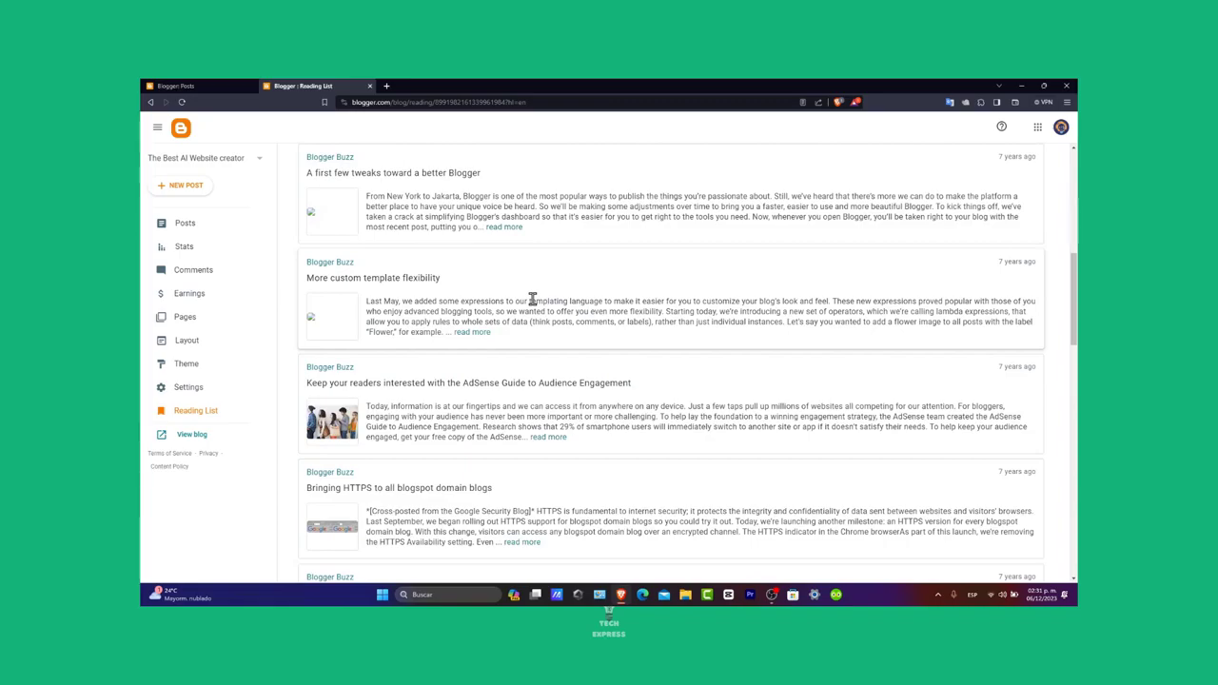
pyautogui.scroll(-3)
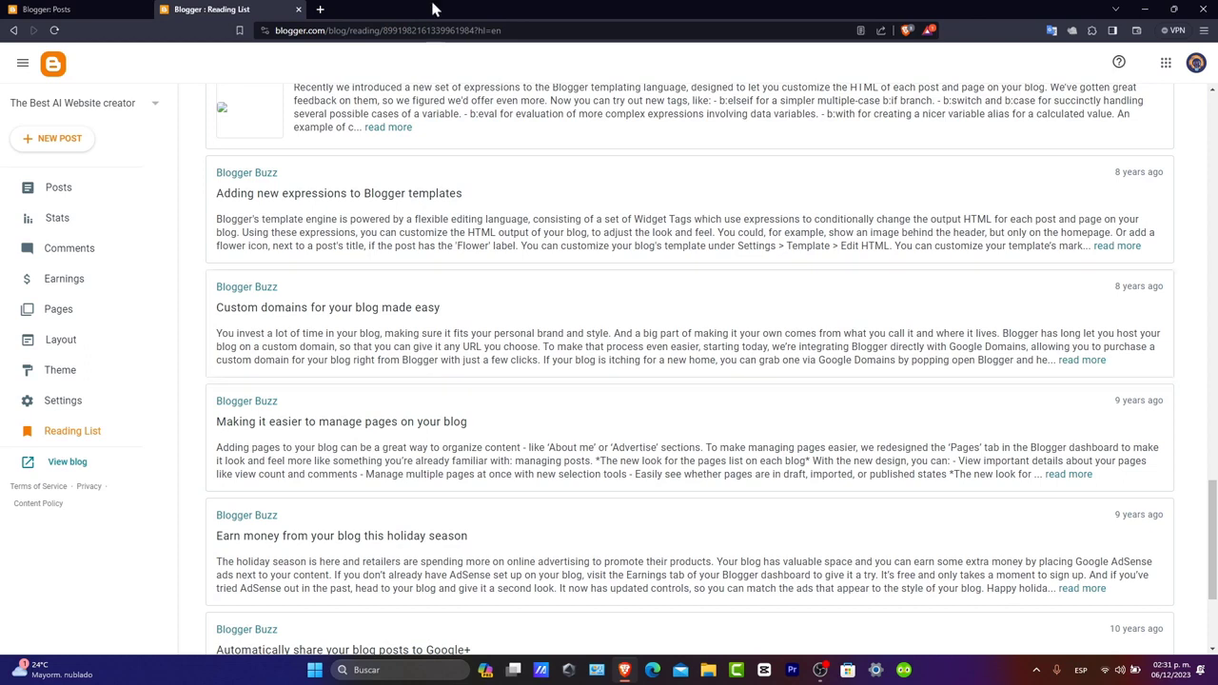
# - Start a new blog titled 'How to get Started with Shopify in 2024 | Beginners Guide'
pyautogui.click(47, 11)
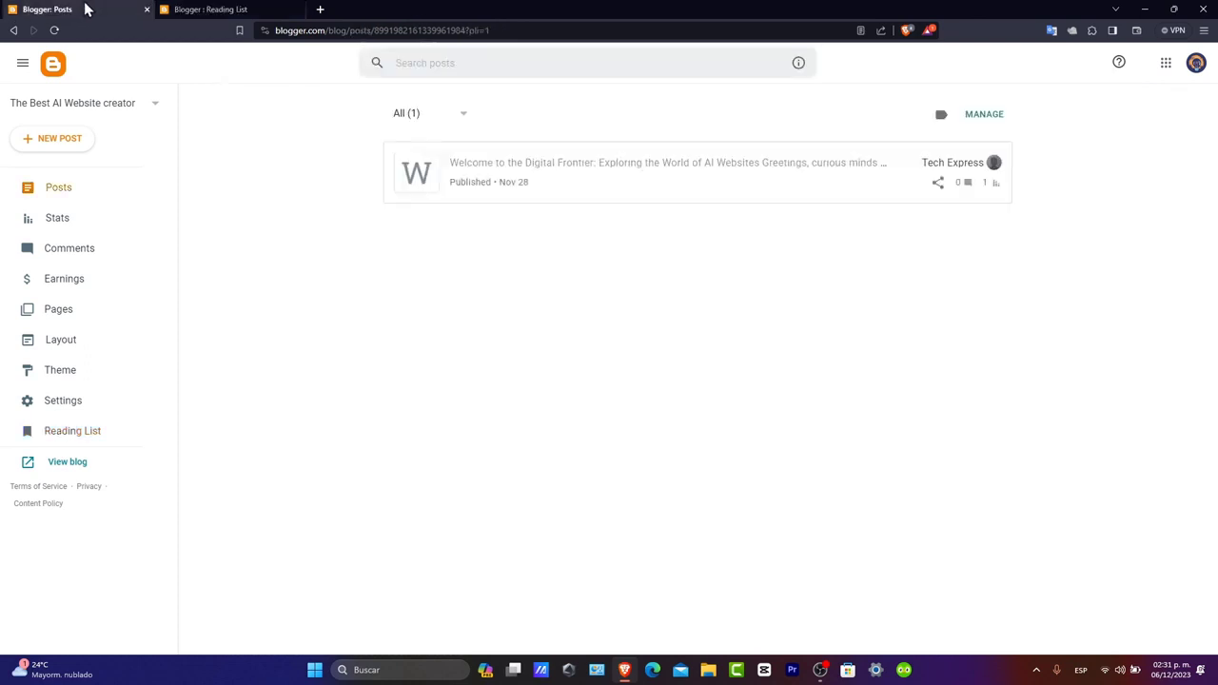
pyautogui.moveTo(95, 162)
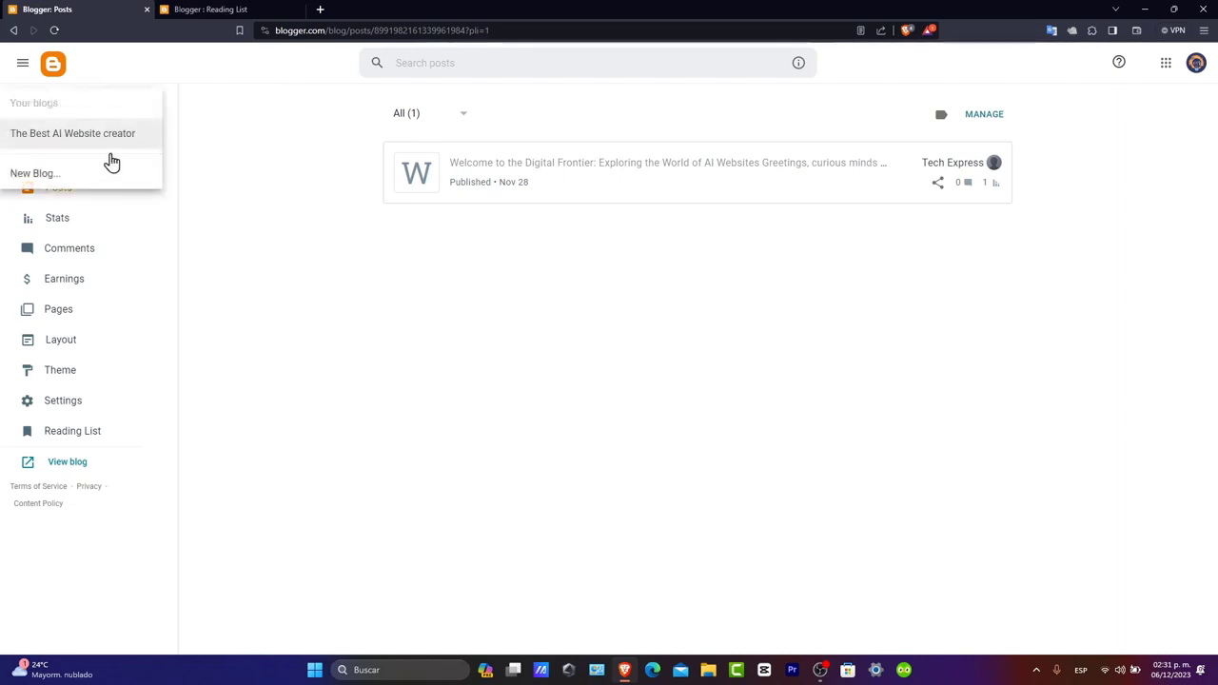
pyautogui.click(34, 171)
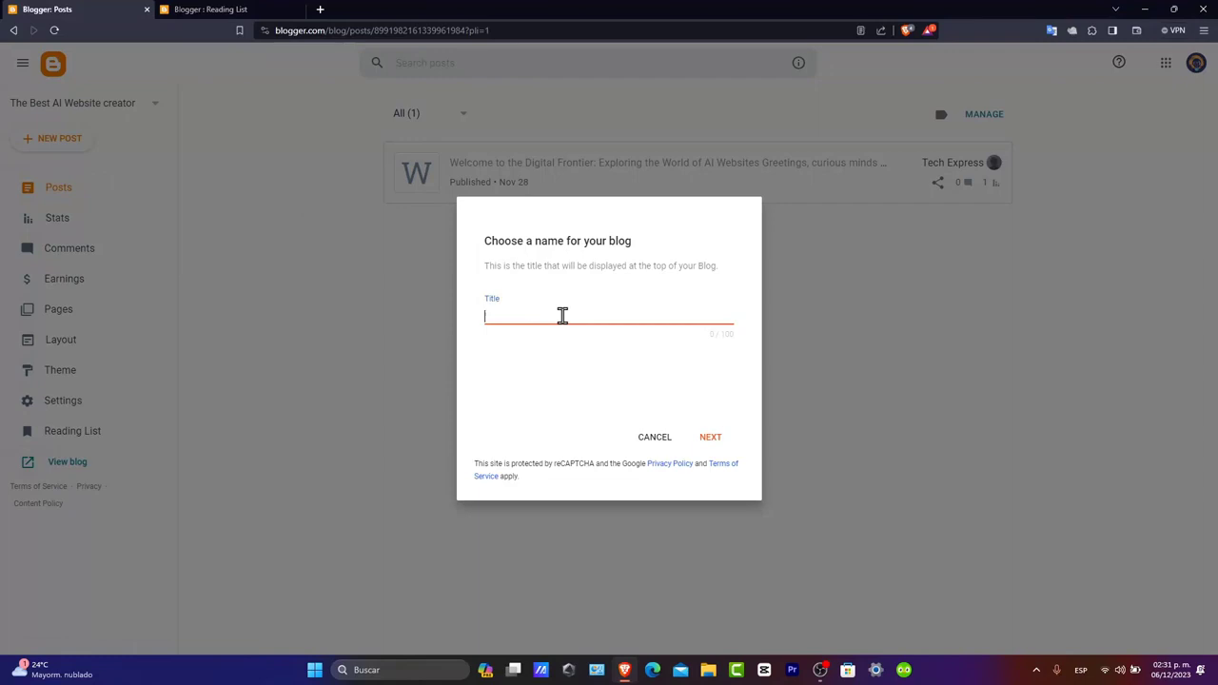
pyautogui.write('How to')
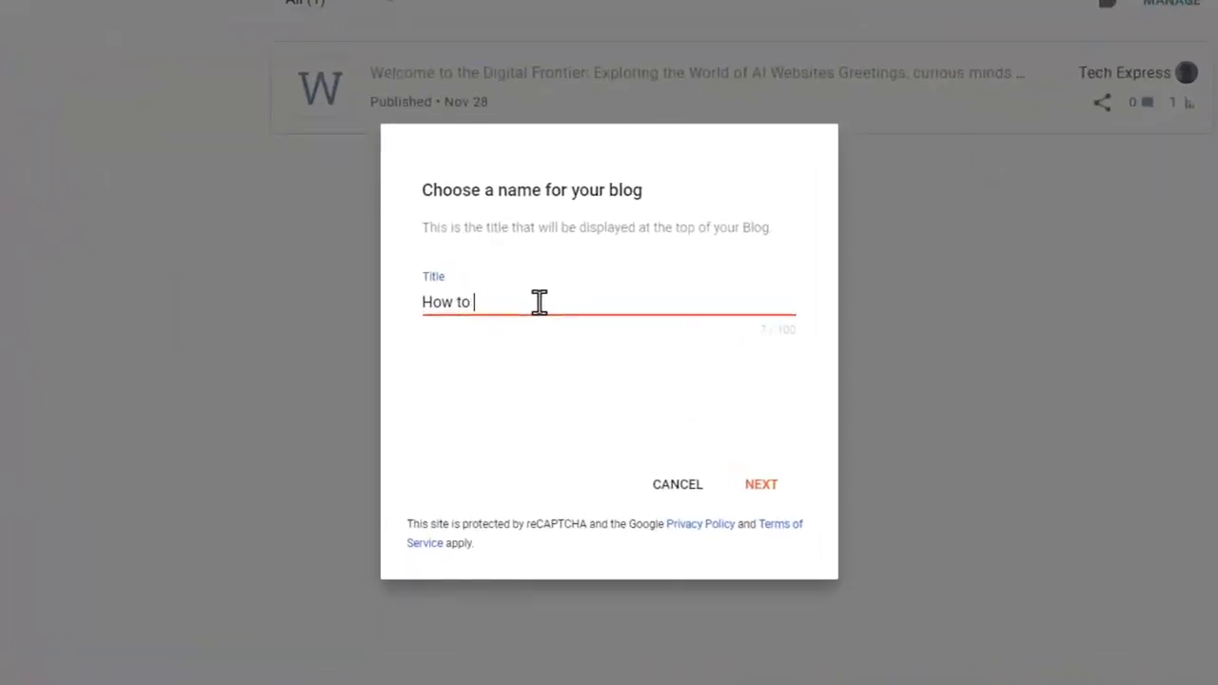
pyautogui.write('g')
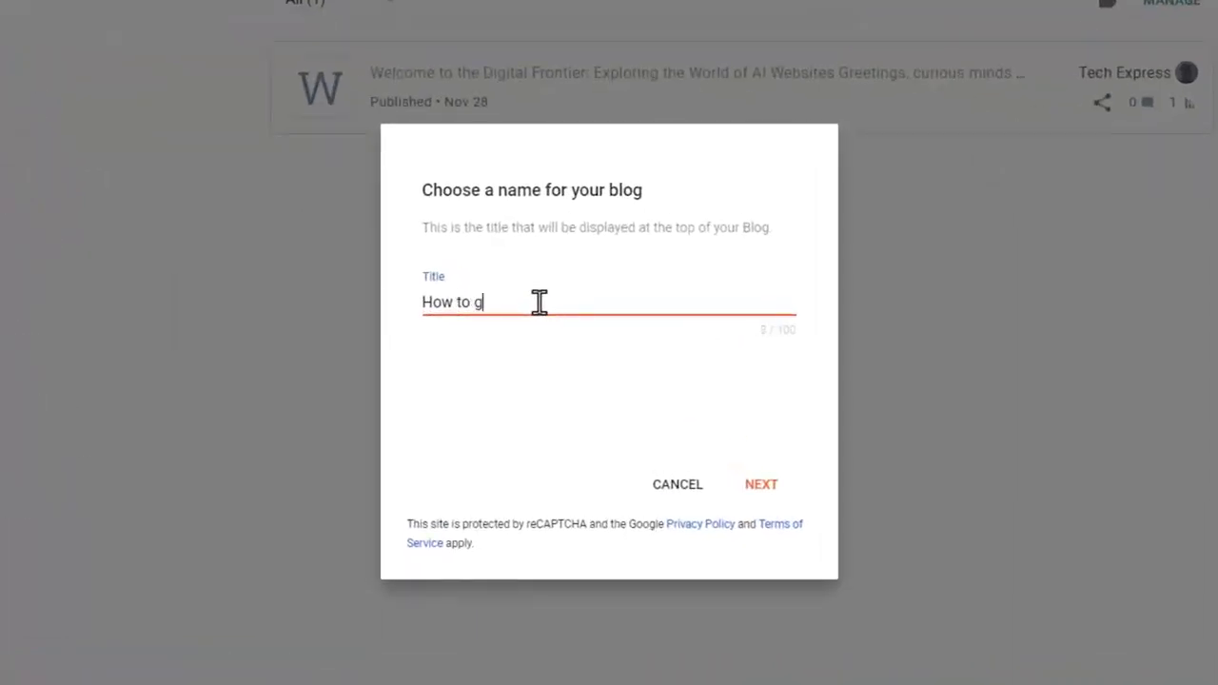
pyautogui.click(761, 485)
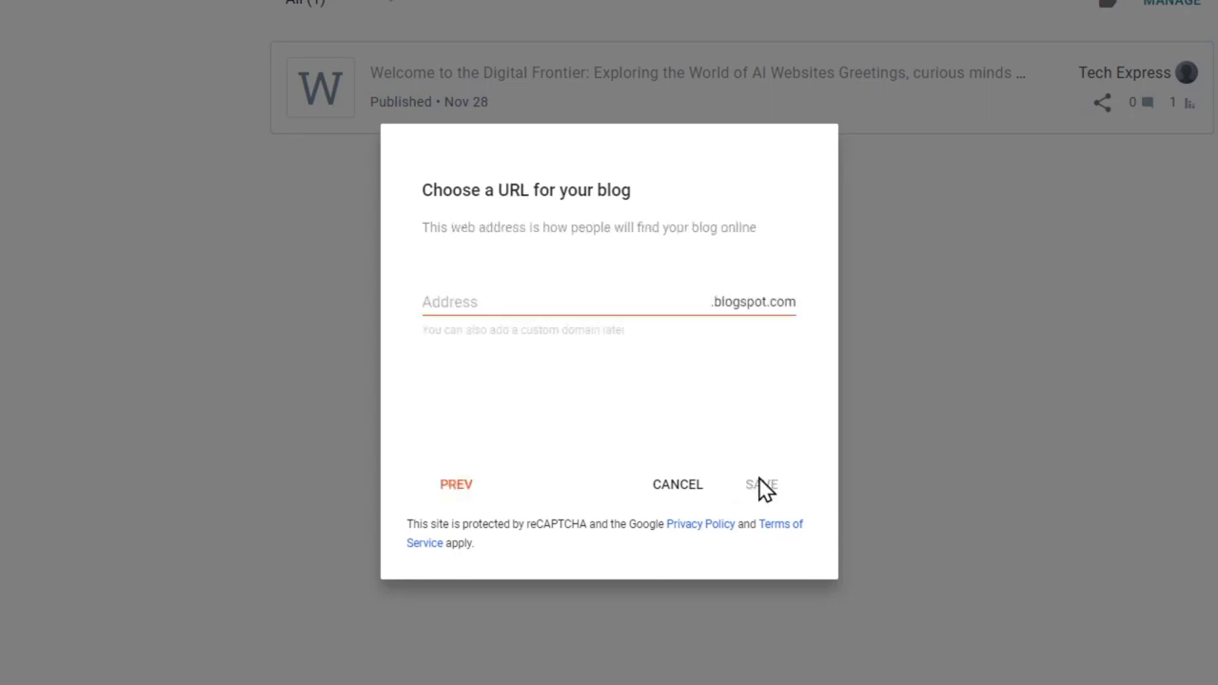
# - Give the new blog its 'shopifty' blogspot address and save it
pyautogui.click(573, 297)
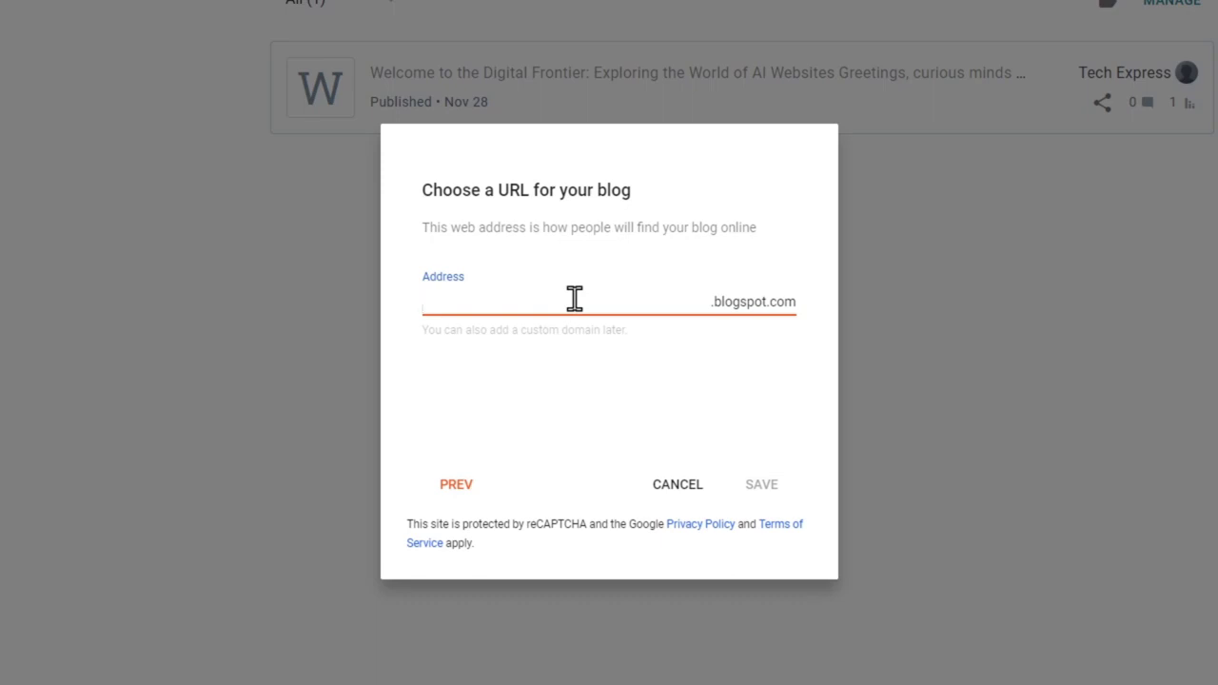
pyautogui.write('shopifty')
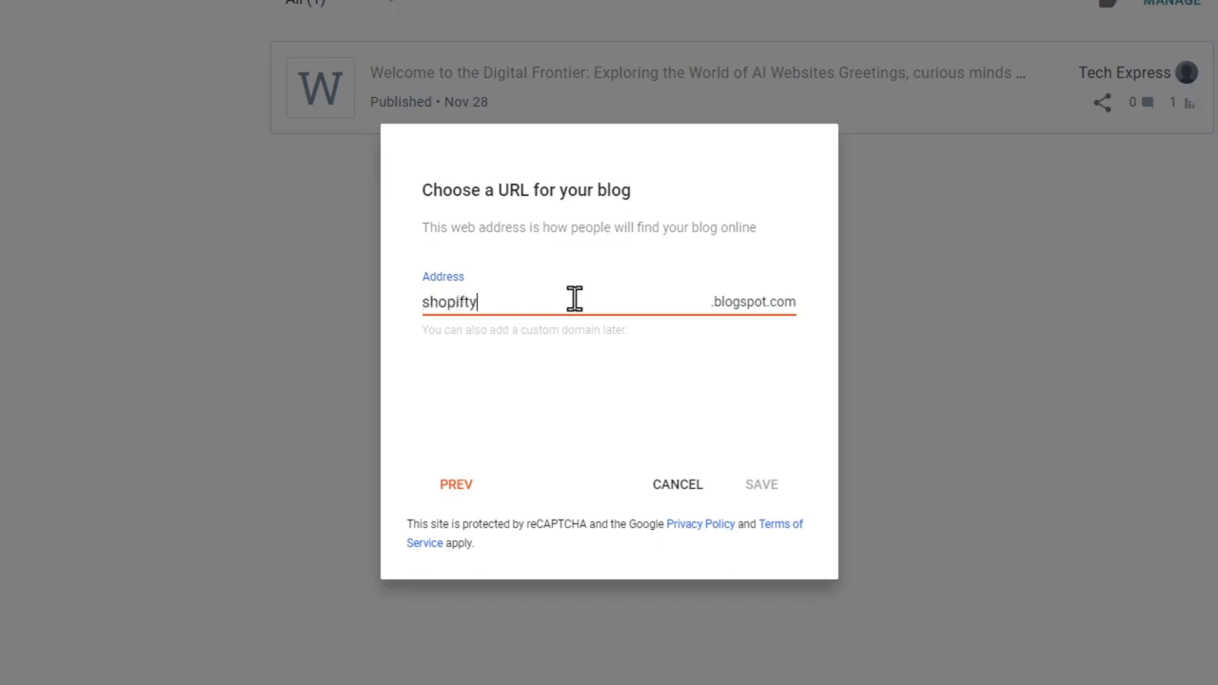
pyautogui.click(761, 485)
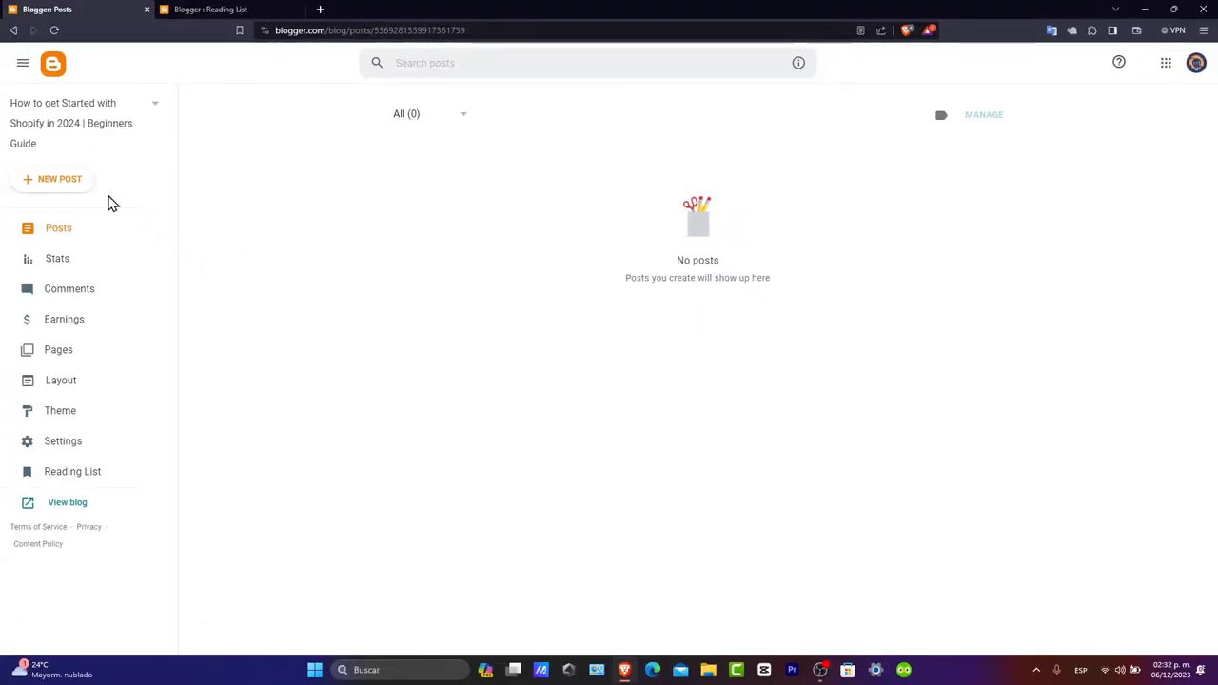
# - Start a new post and leave it as an empty untitled draft in the posts list
pyautogui.click(52, 179)
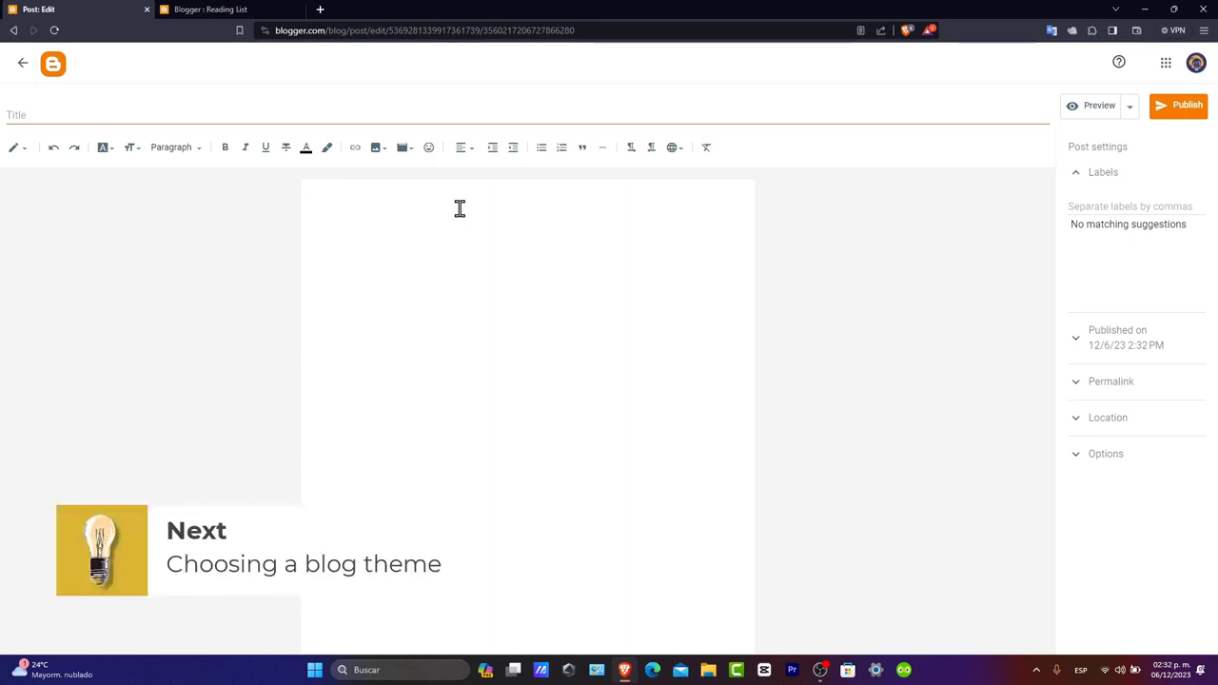
pyautogui.moveTo(19, 65)
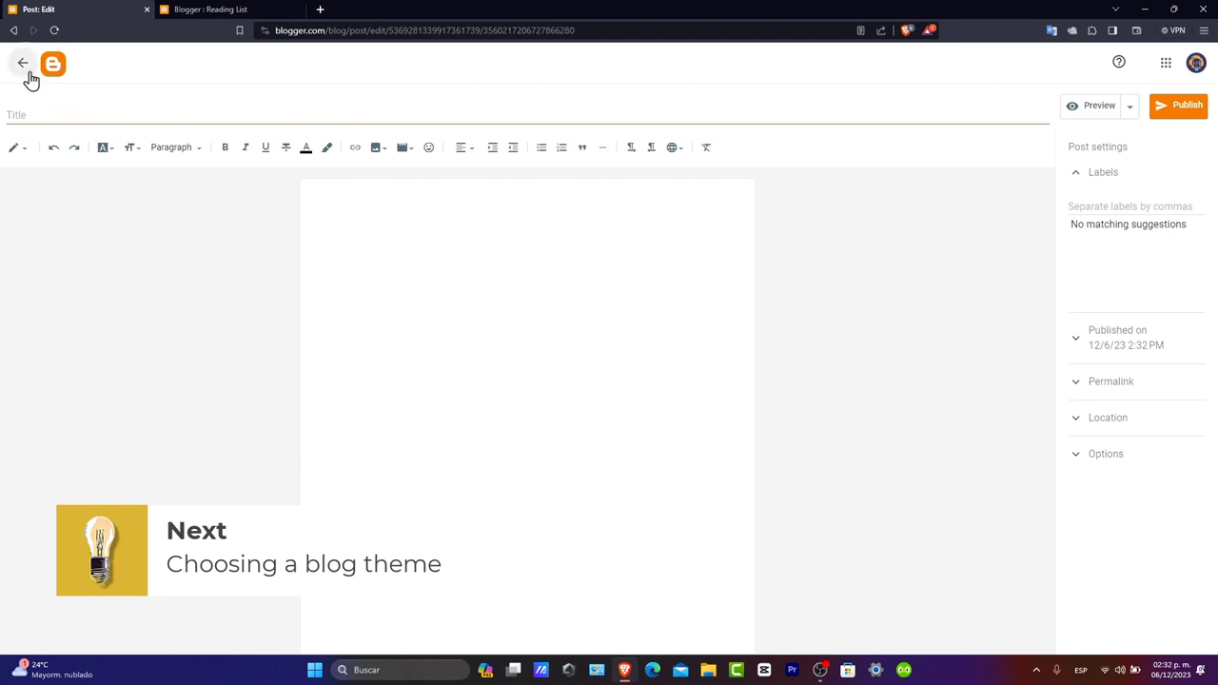
pyautogui.click(21, 61)
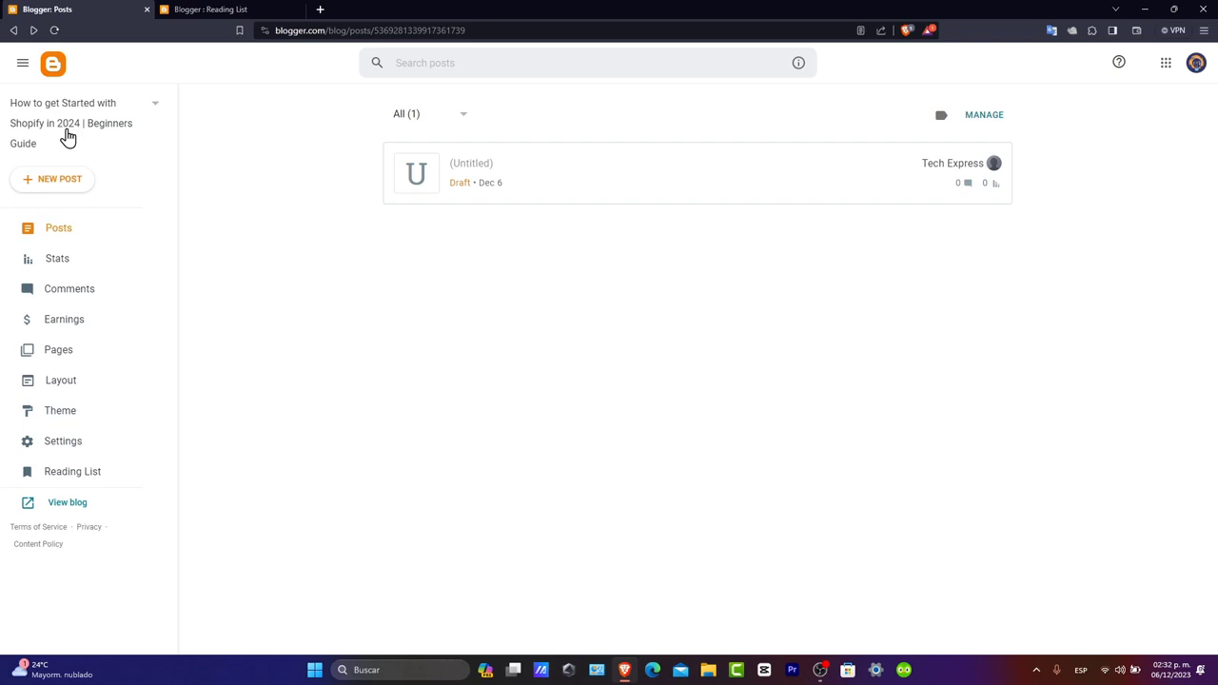
# - Browse the theme gallery down to the Soho section and preview the Soho Light theme
pyautogui.click(59, 411)
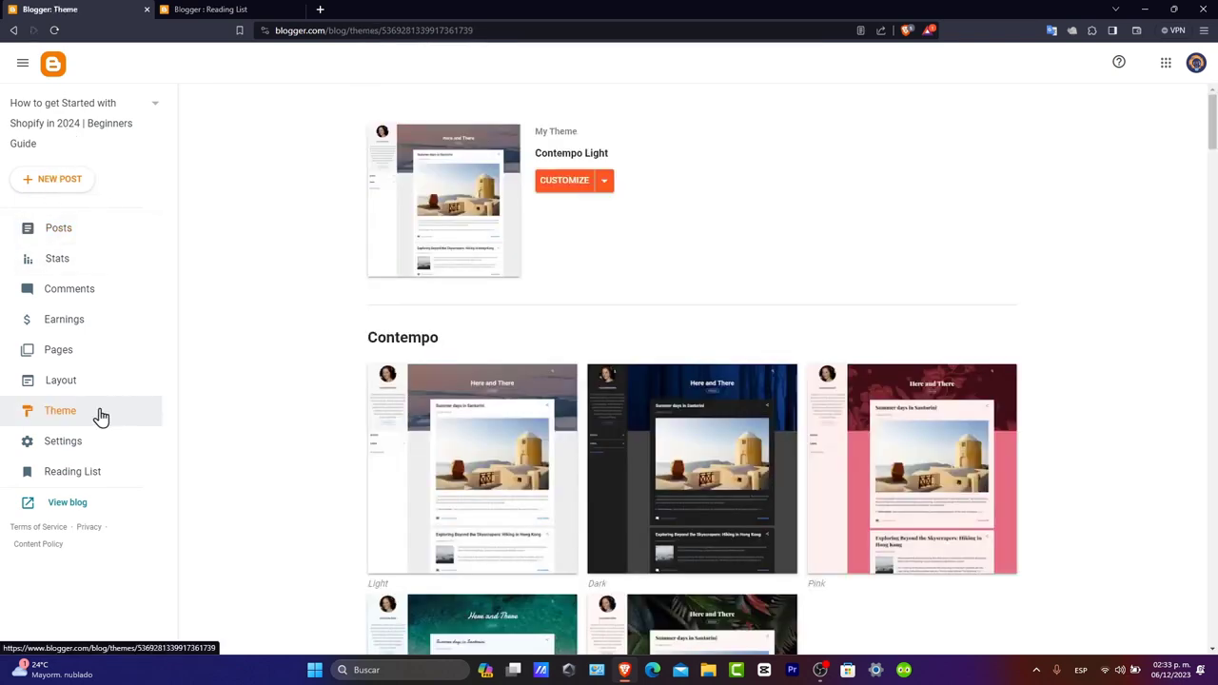
pyautogui.scroll(-3)
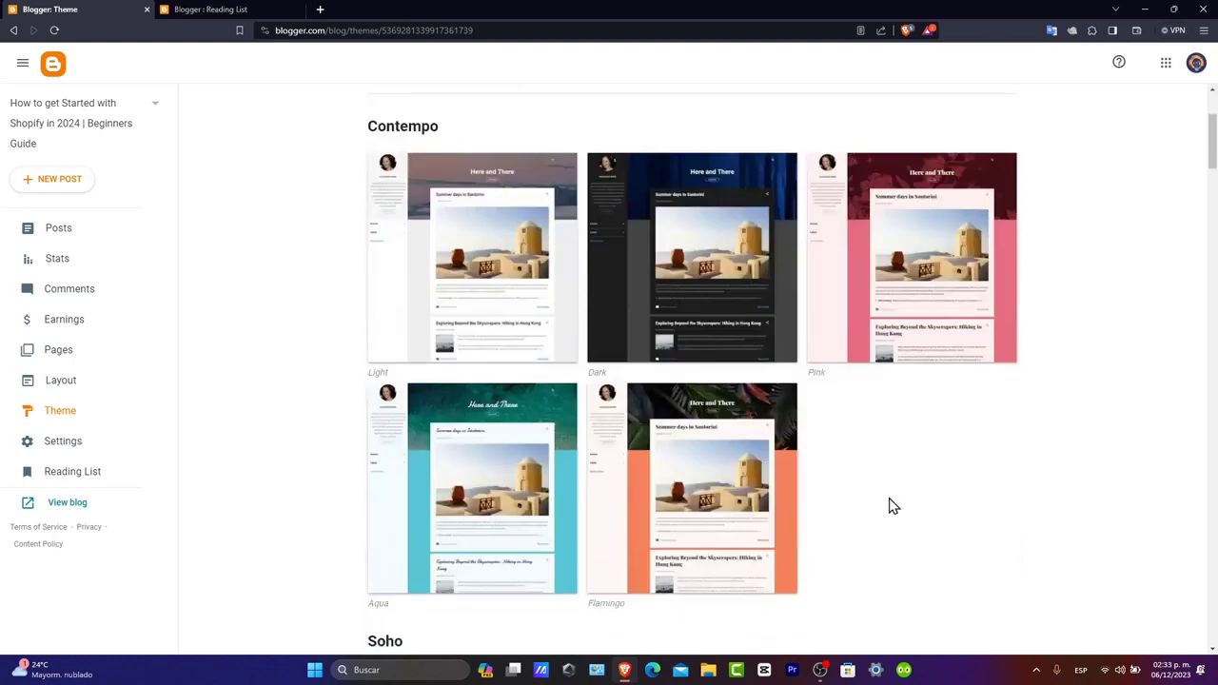
pyautogui.scroll(-3)
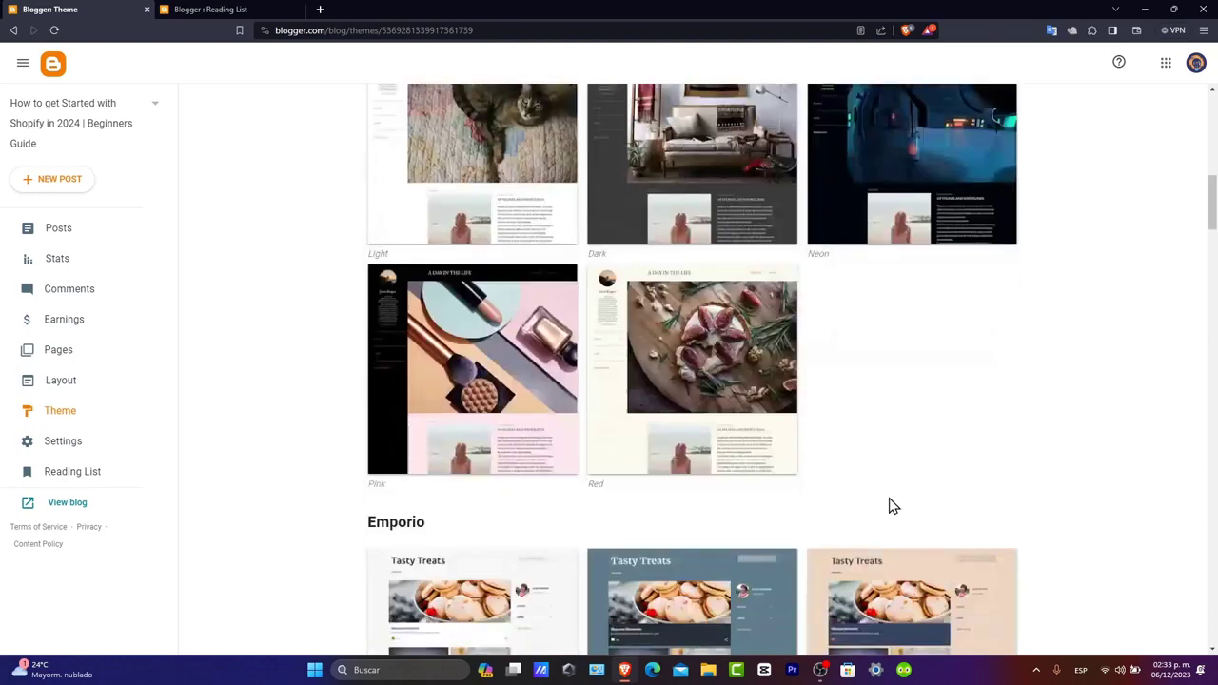
pyautogui.scroll(-3)
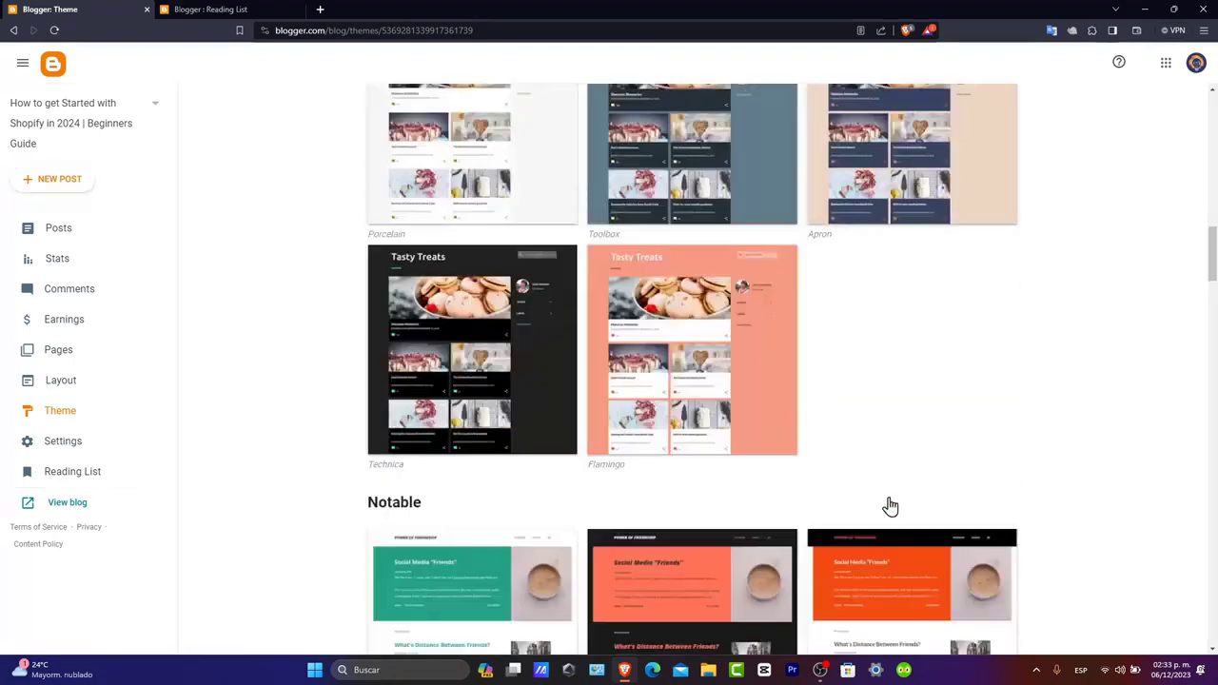
pyautogui.scroll(-3)
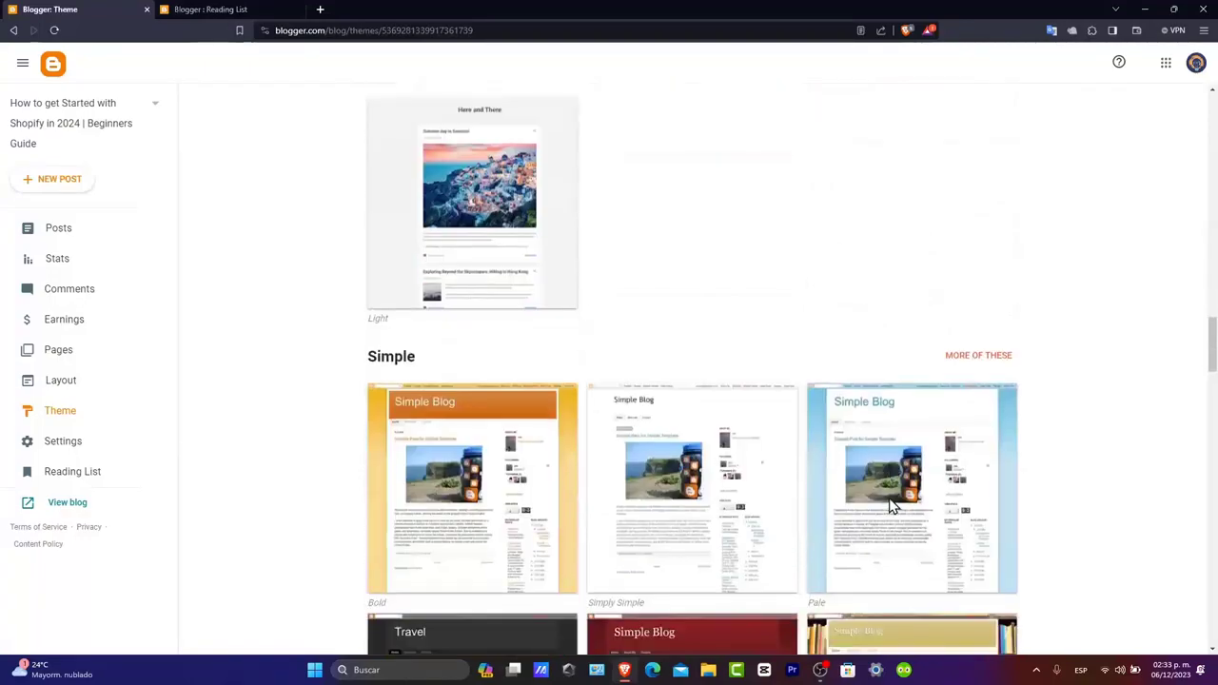
pyautogui.scroll(-3)
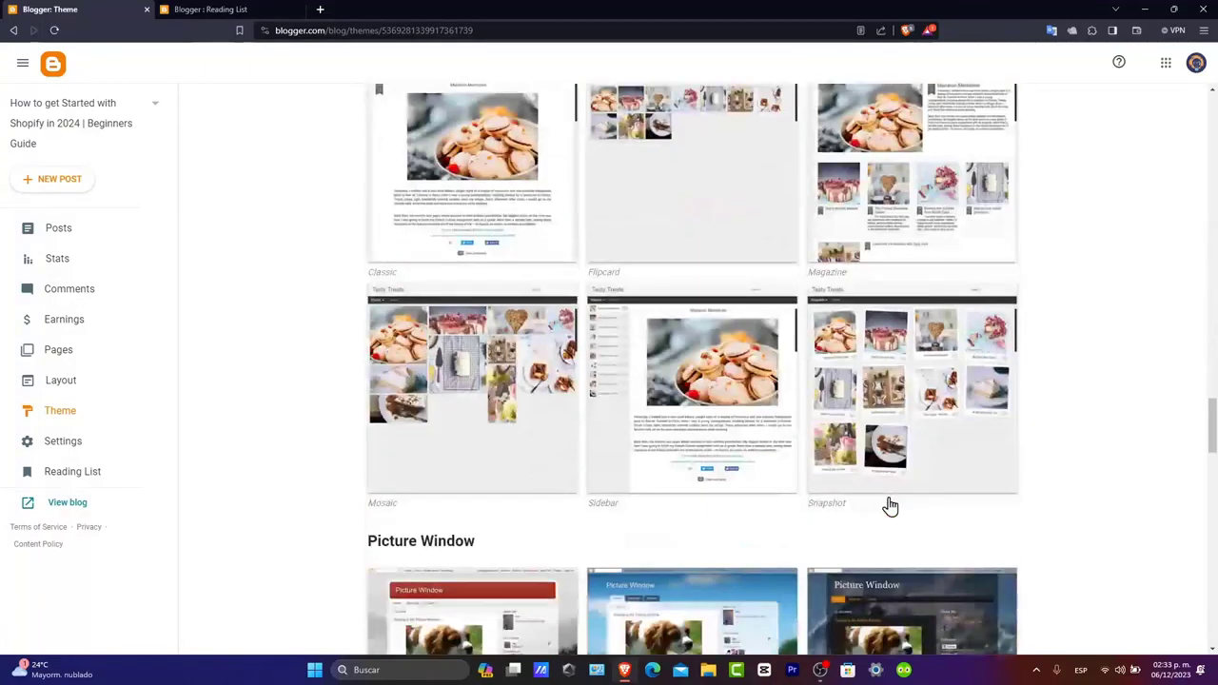
pyautogui.scroll(-3)
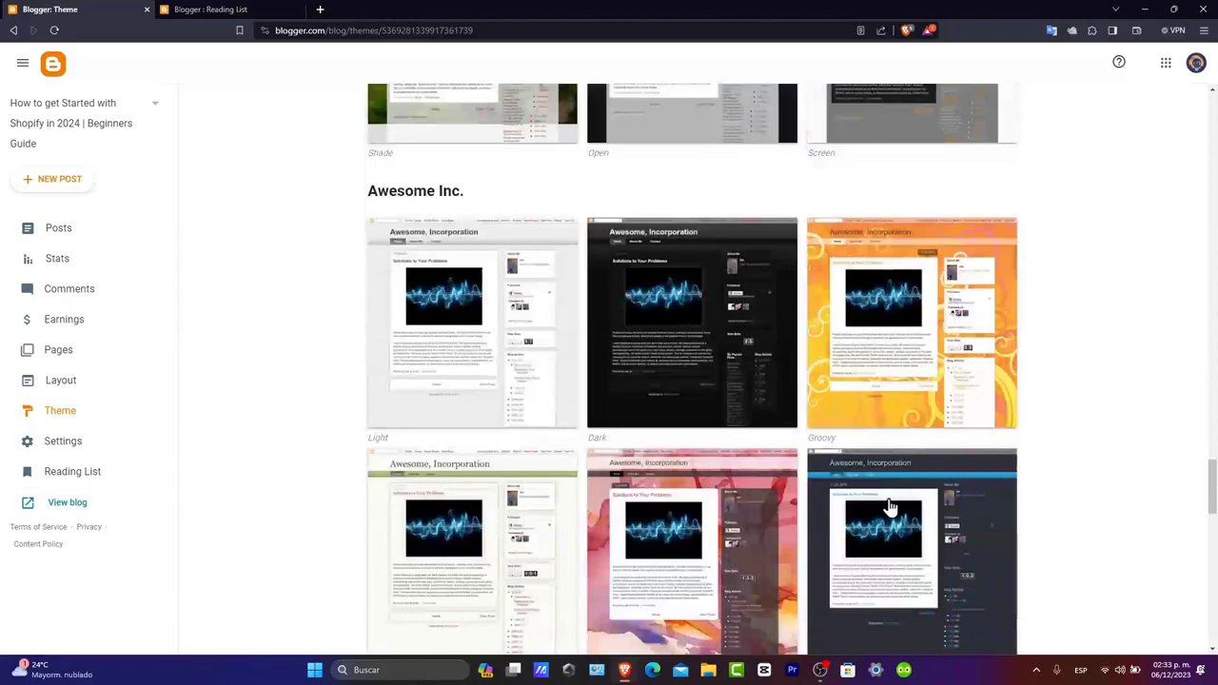
pyautogui.scroll(-3)
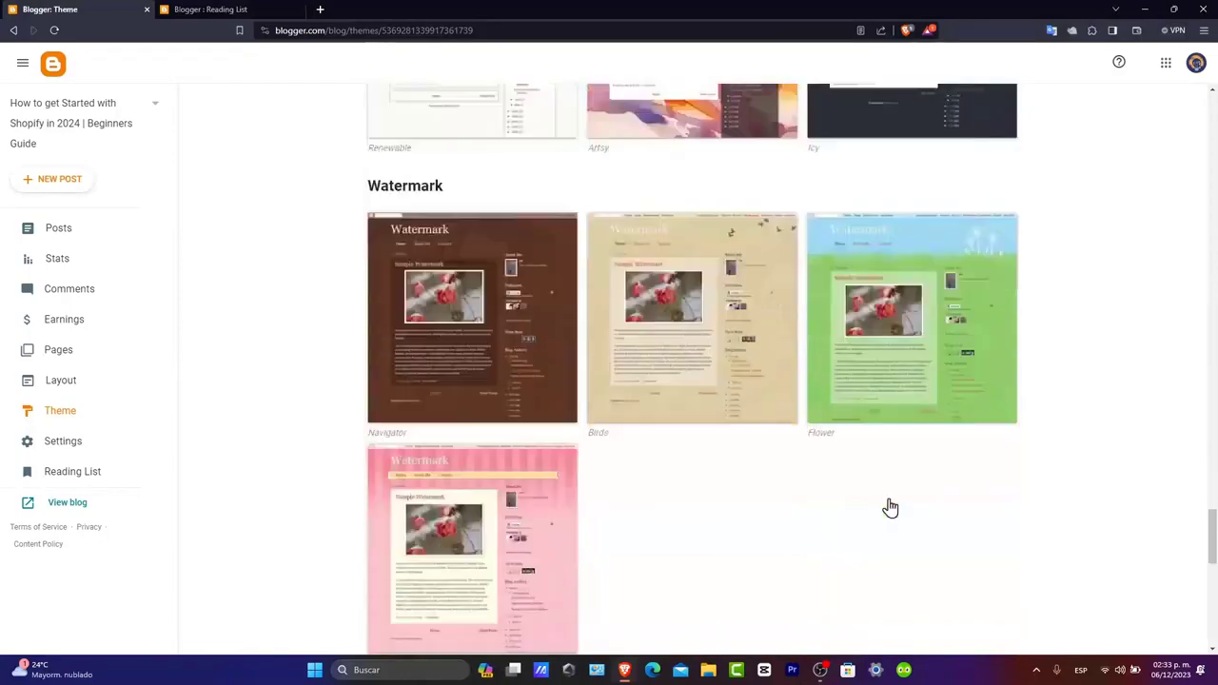
pyautogui.scroll(-3)
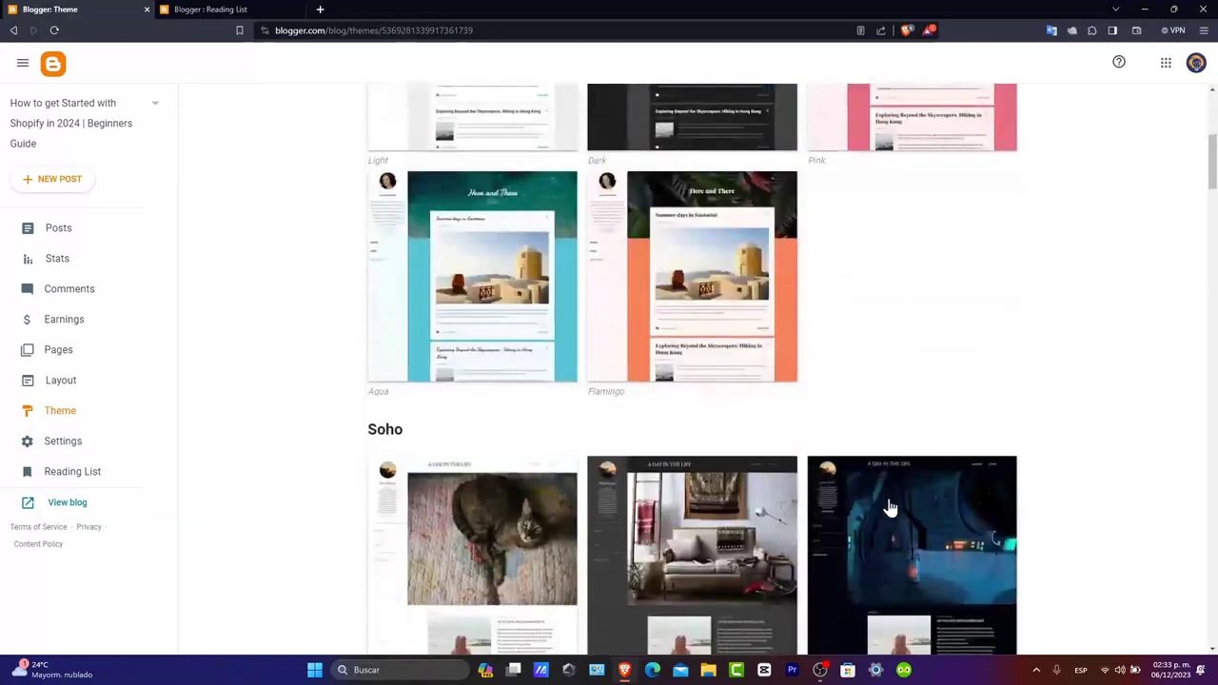
pyautogui.scroll(-3)
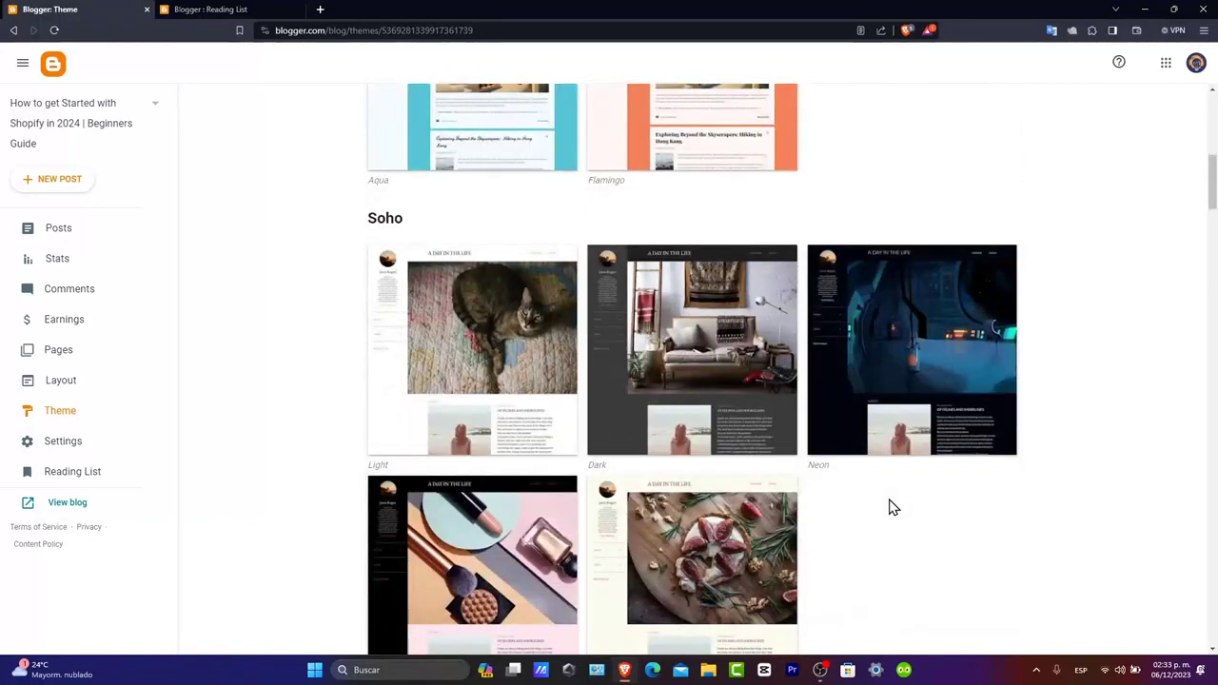
pyautogui.moveTo(445, 366)
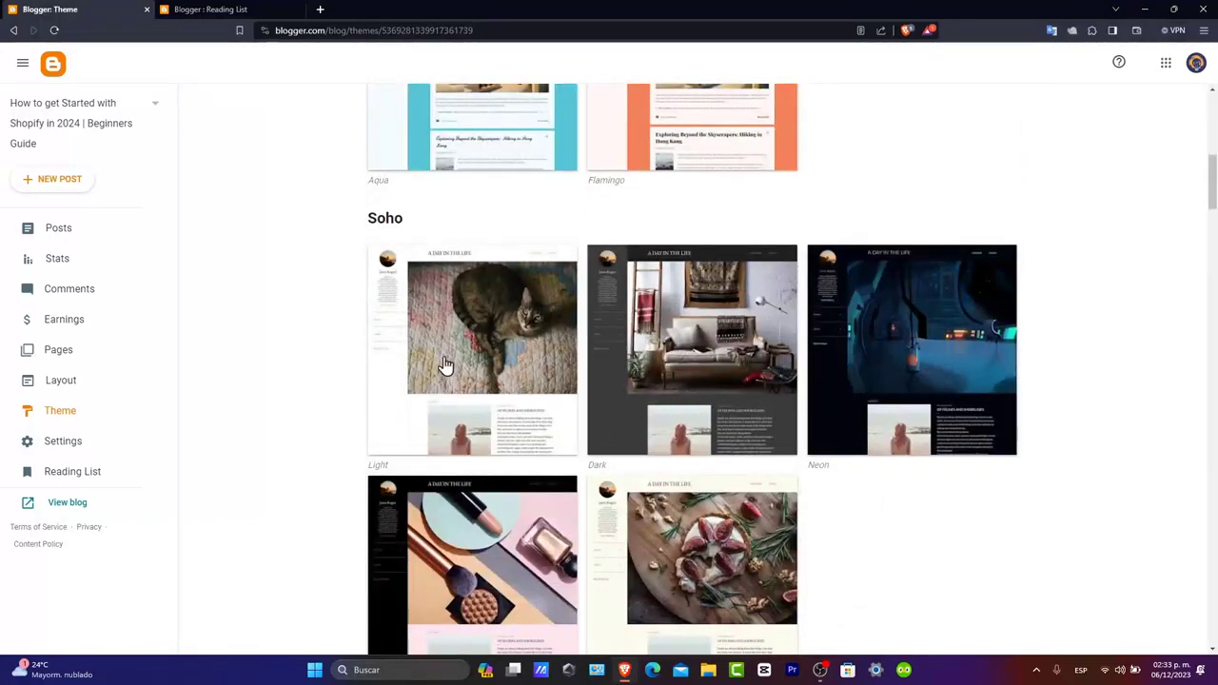
pyautogui.moveTo(521, 300)
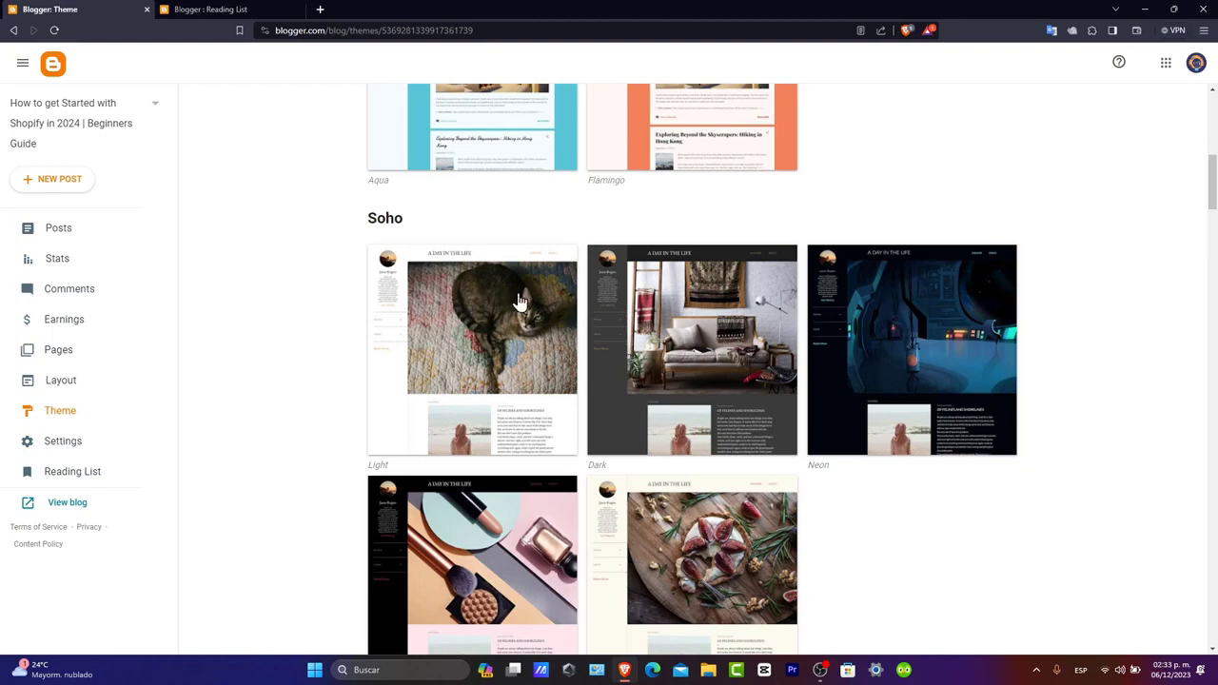
pyautogui.scroll(-3)
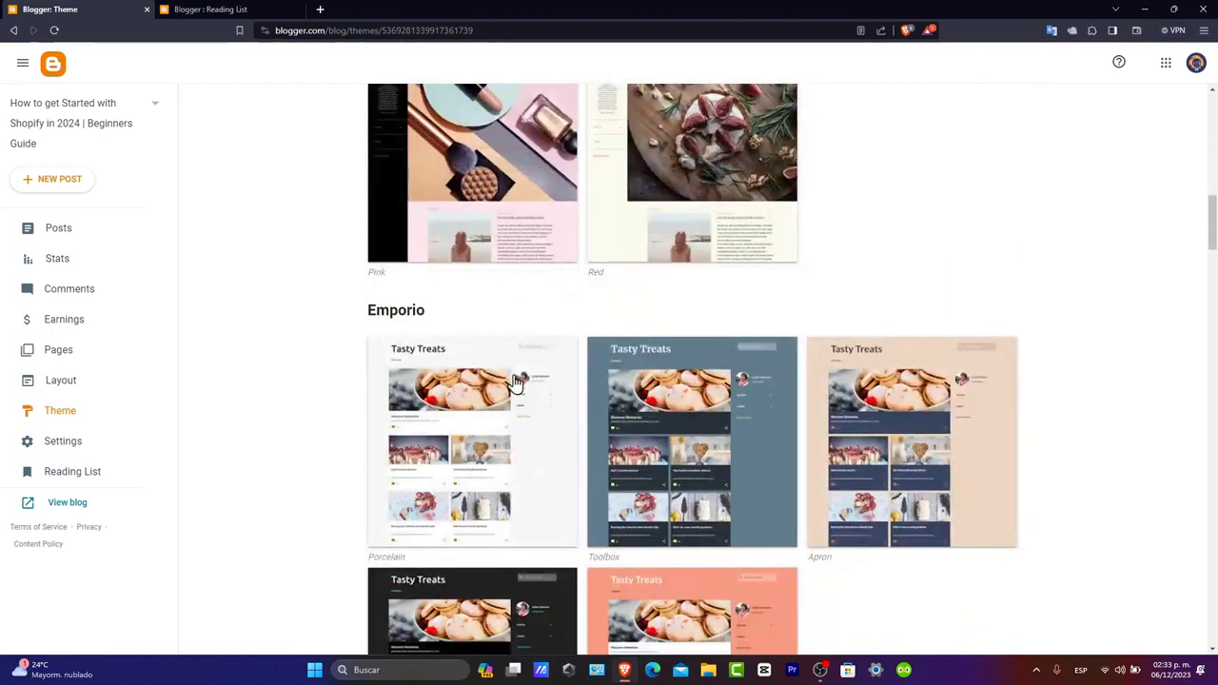
pyautogui.scroll(-3)
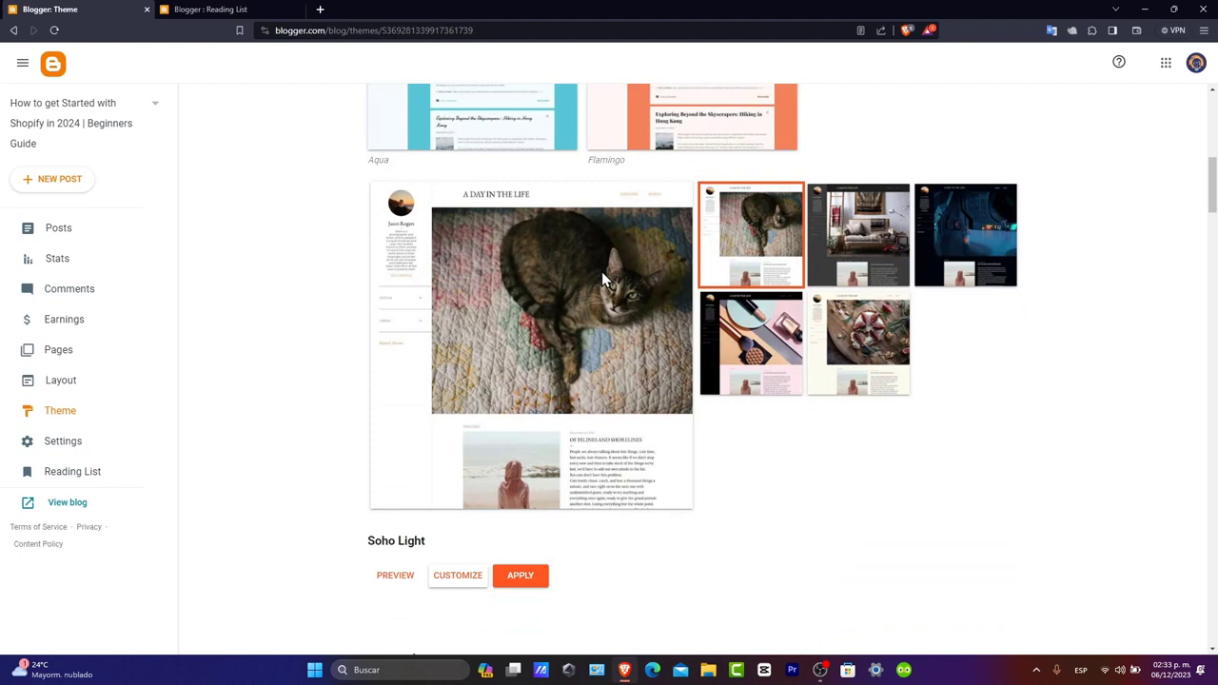
pyautogui.moveTo(586, 339)
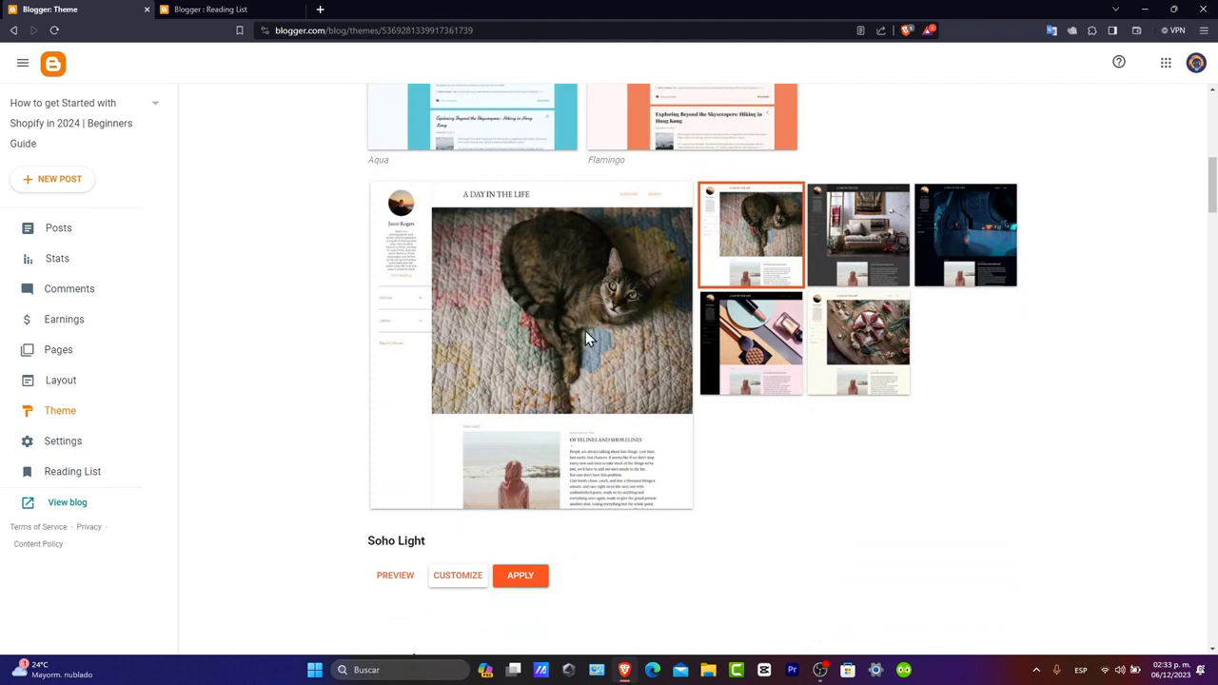
pyautogui.moveTo(512, 583)
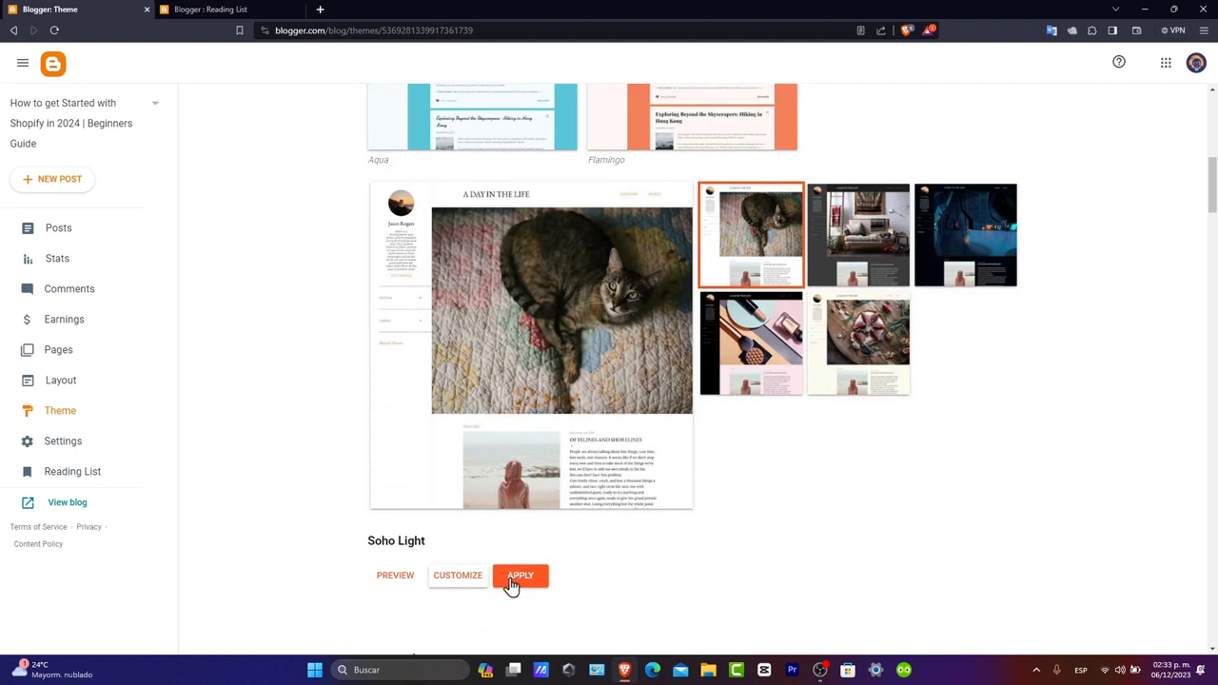
# - Apply Soho Light as the blog's theme and confirm the success message
pyautogui.click(521, 575)
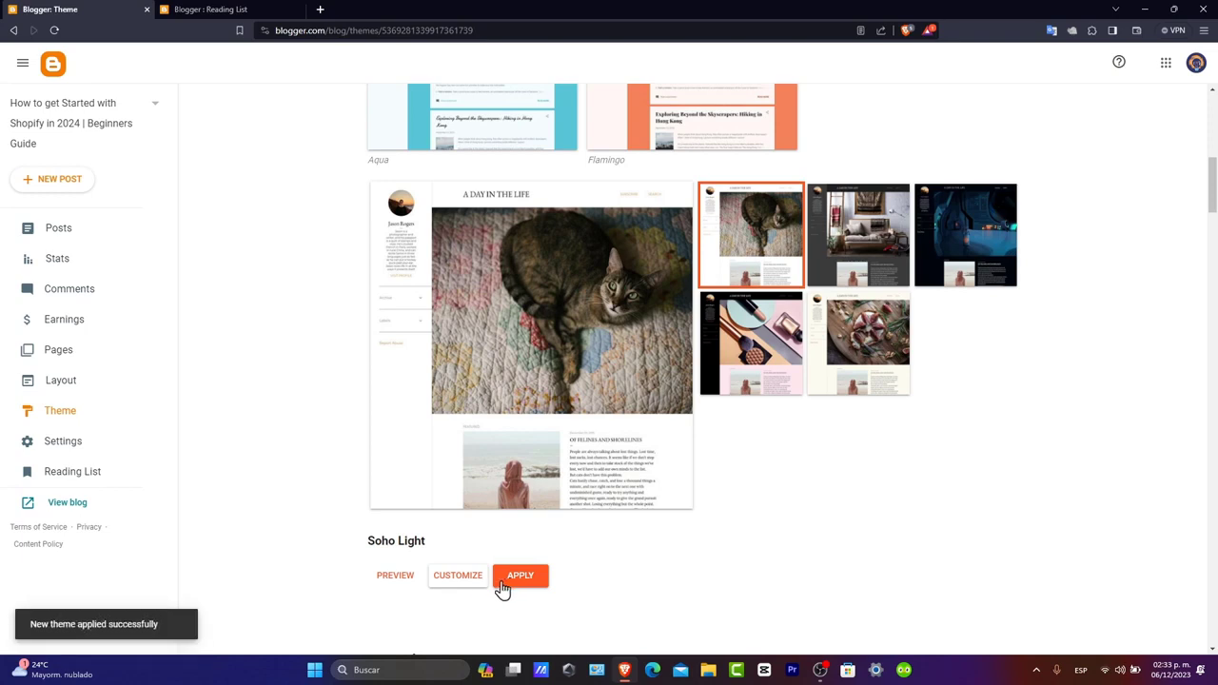
pyautogui.moveTo(457, 586)
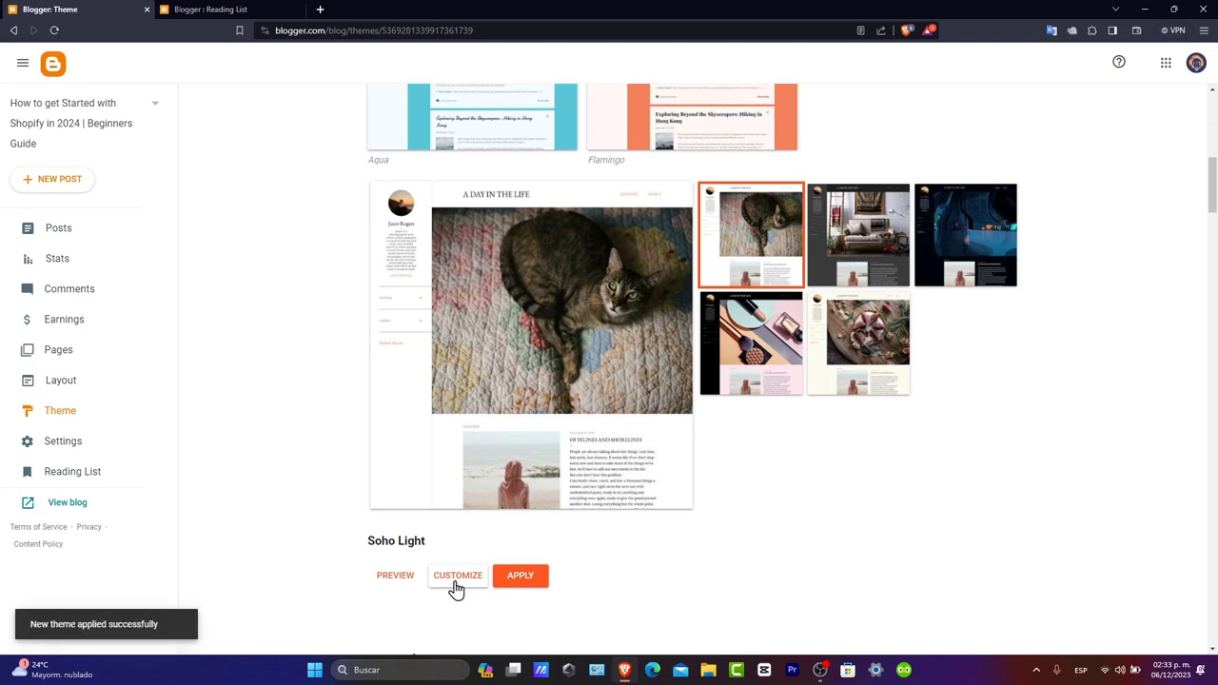
pyautogui.click(457, 575)
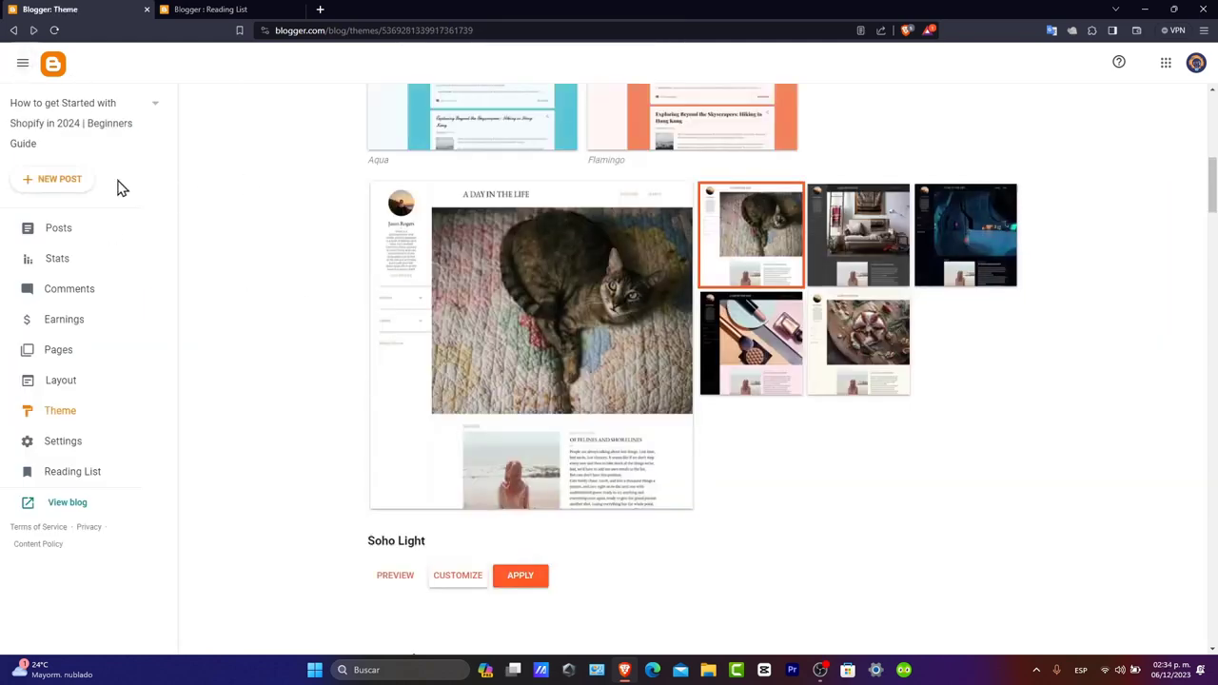
# - Publish the post 'Getting Started with Shopify in 2024: A Beginner's Guide' to the posts list
pyautogui.click(58, 228)
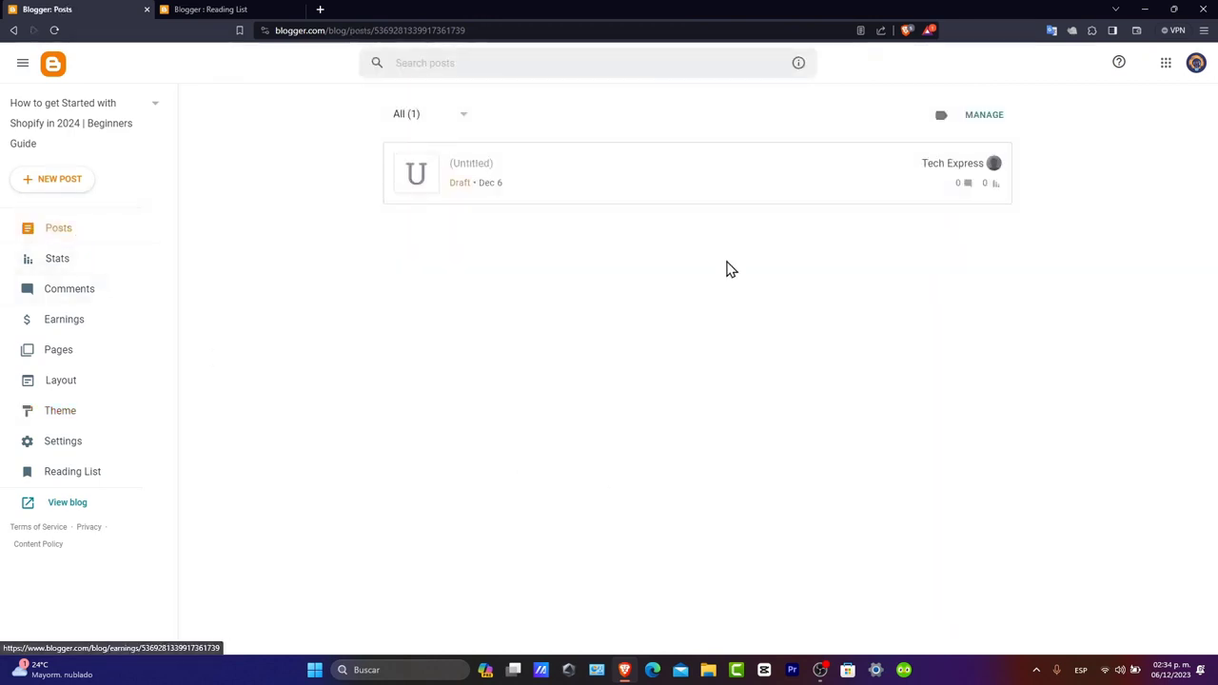
pyautogui.moveTo(580, 186)
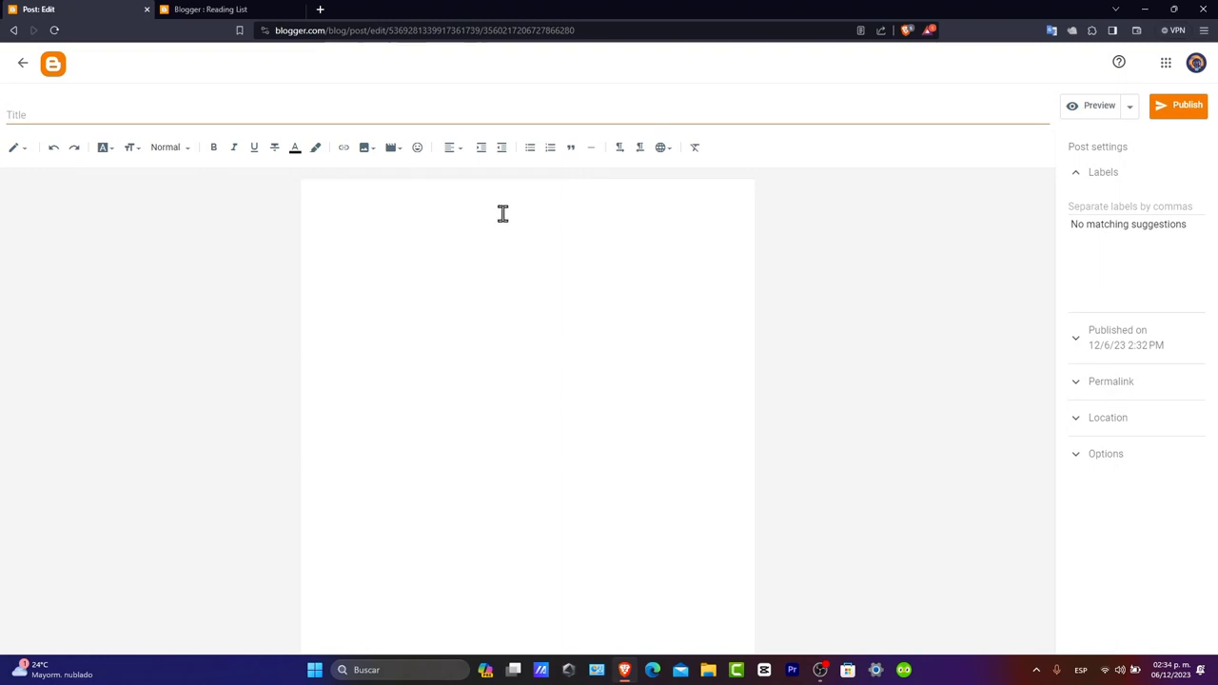
pyautogui.moveTo(548, 226)
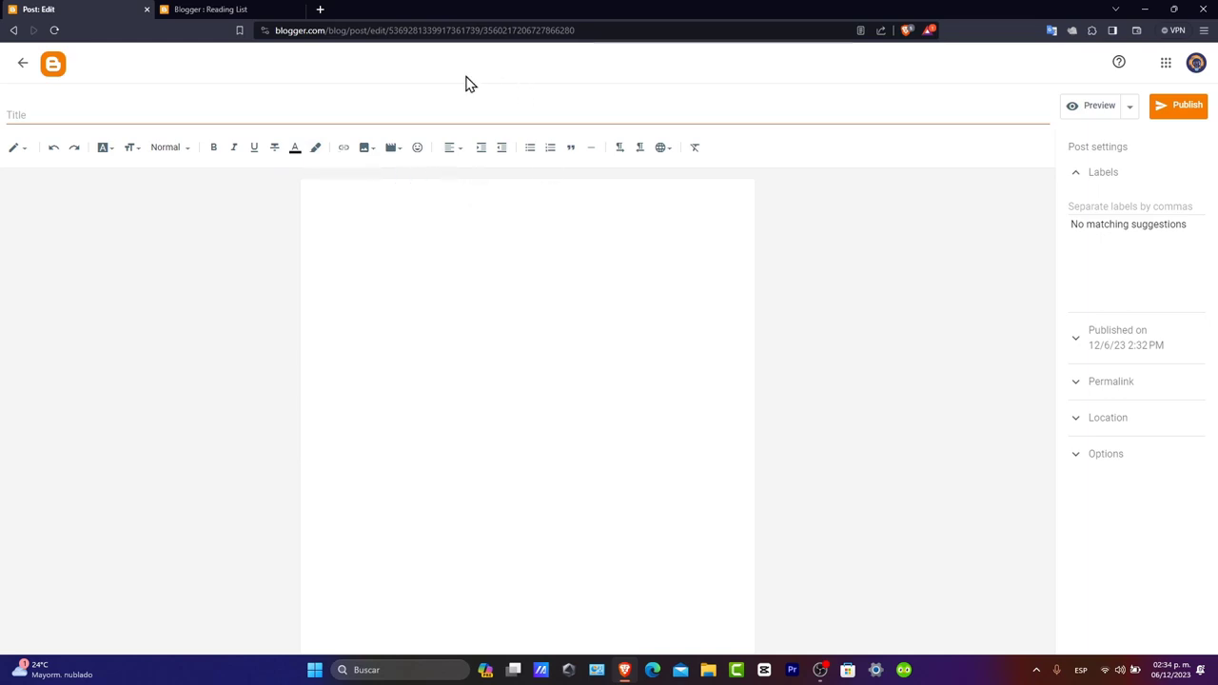
pyautogui.moveTo(609, 143)
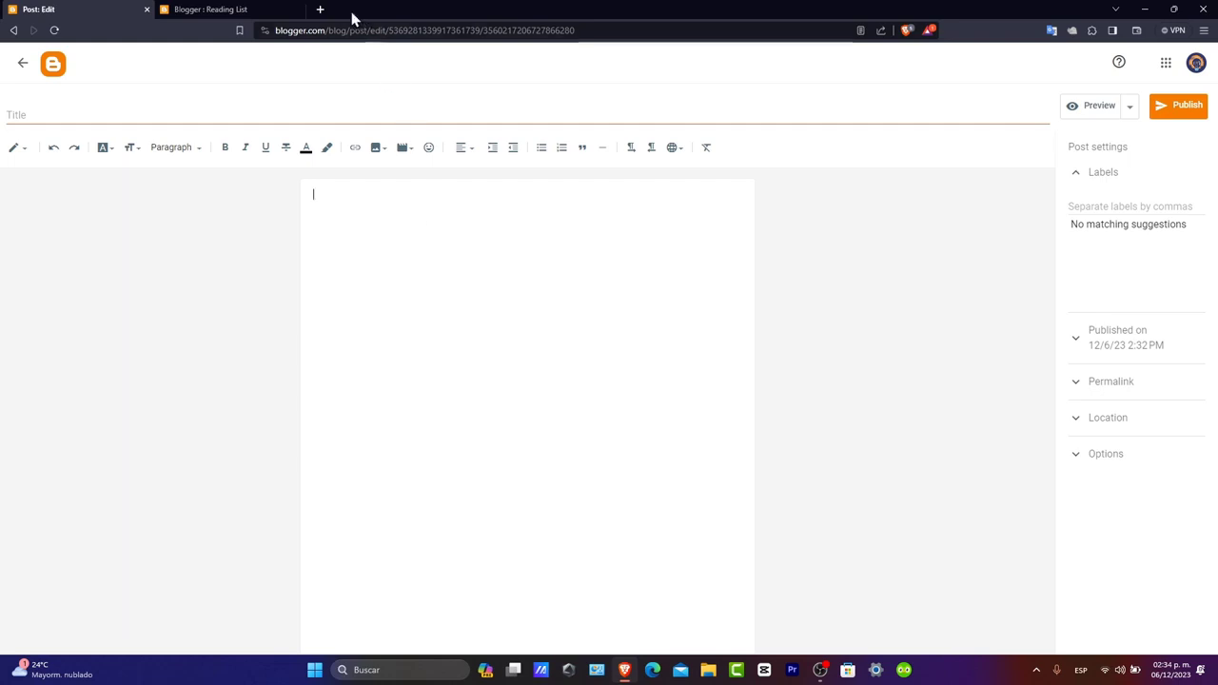
pyautogui.moveTo(320, 12)
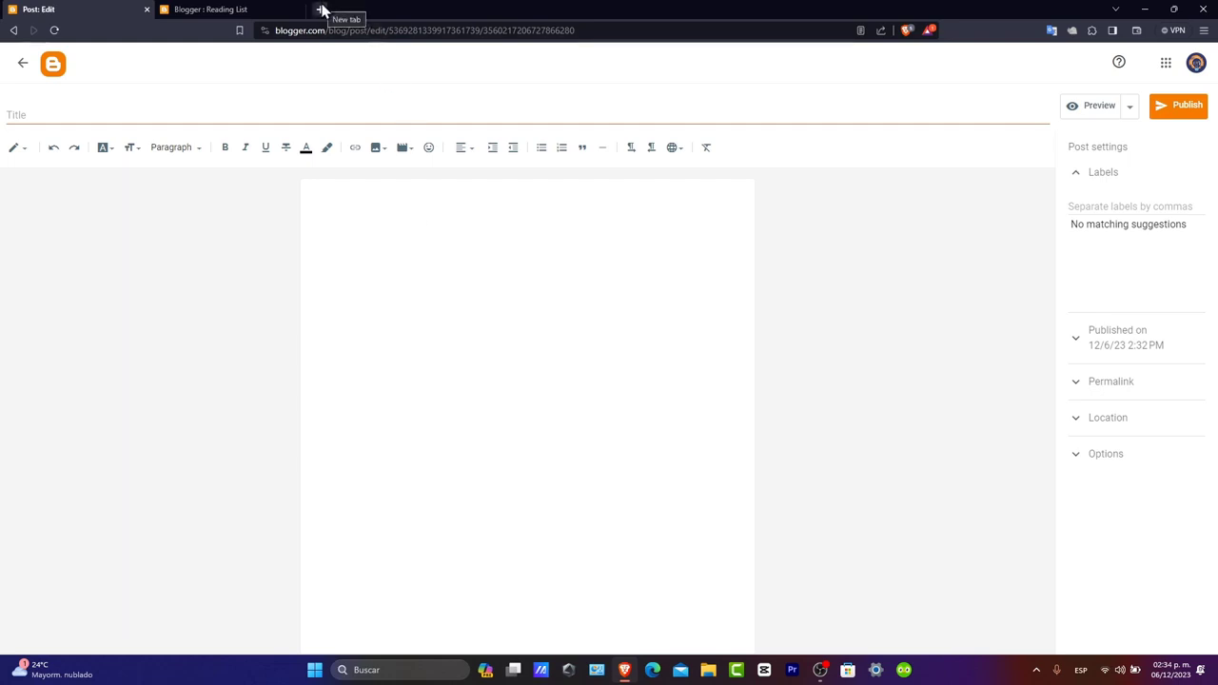
pyautogui.moveTo(327, 17)
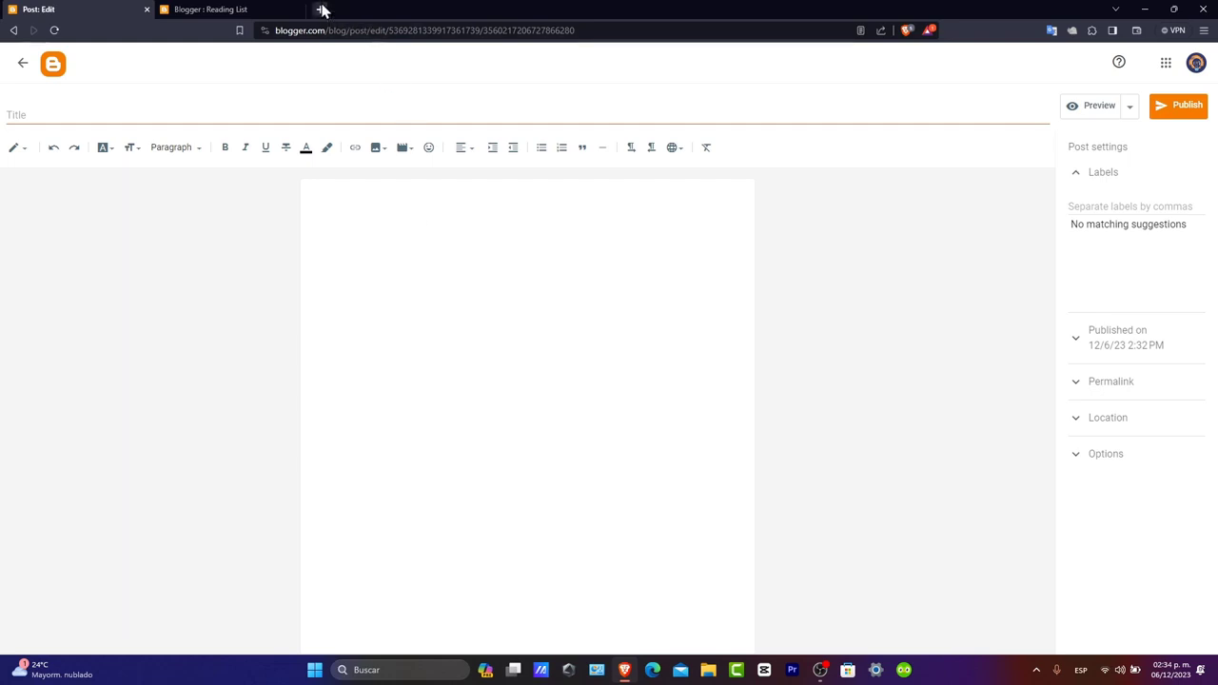
pyautogui.click(1188, 107)
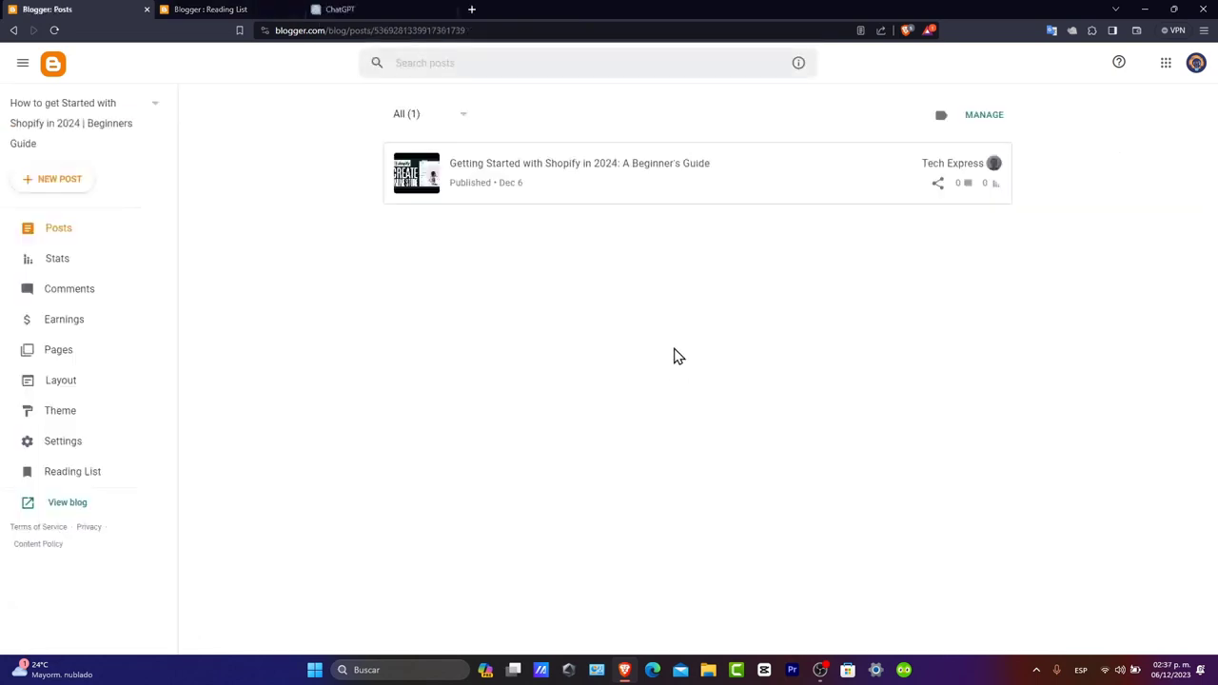
pyautogui.moveTo(555, 360)
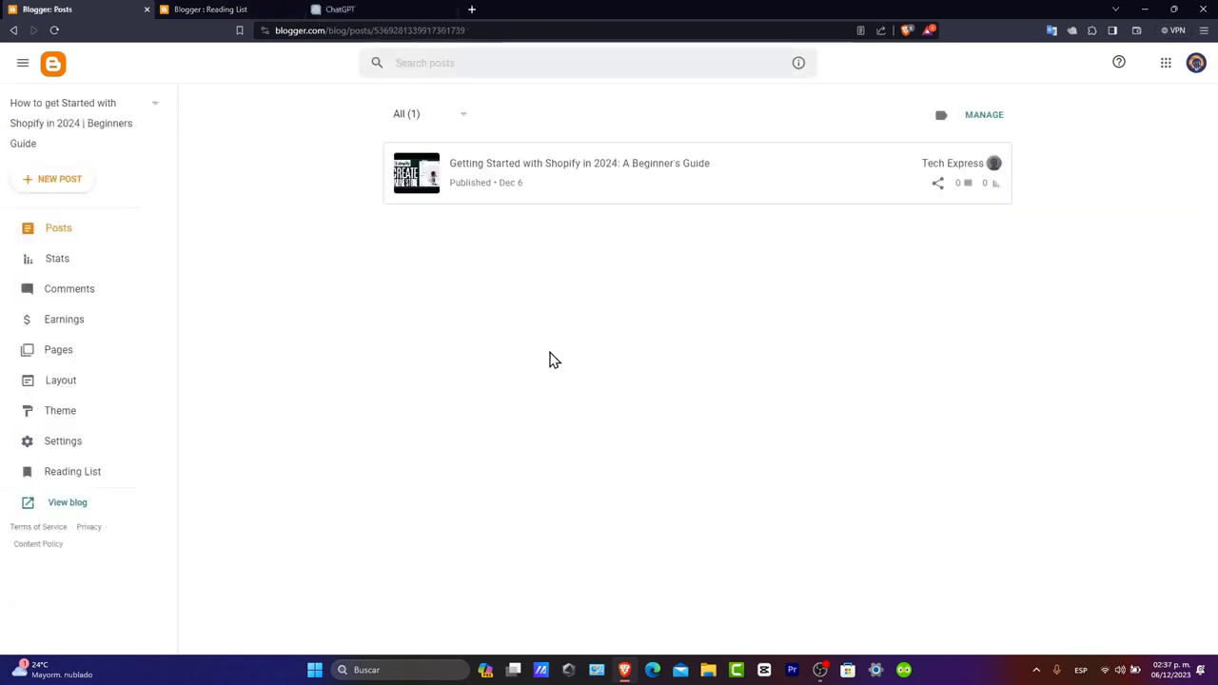
pyautogui.moveTo(85, 381)
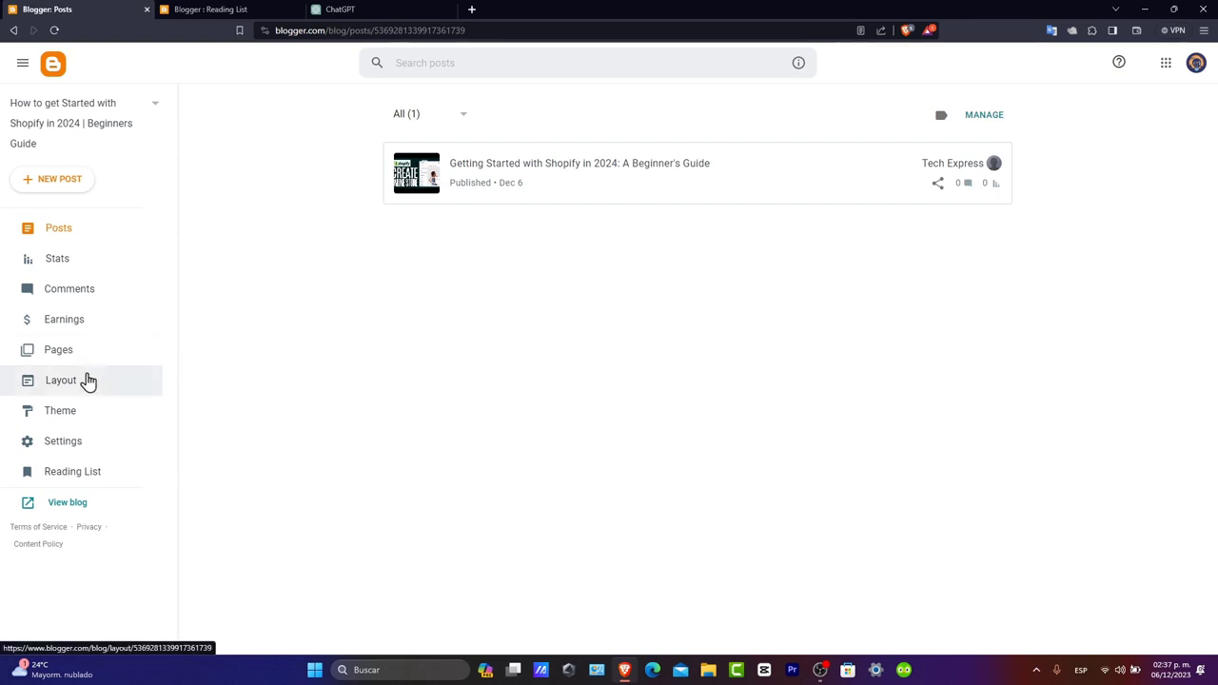
# - Save the gadget arrangement on the Layout page, then return to the posts list
pyautogui.click(61, 380)
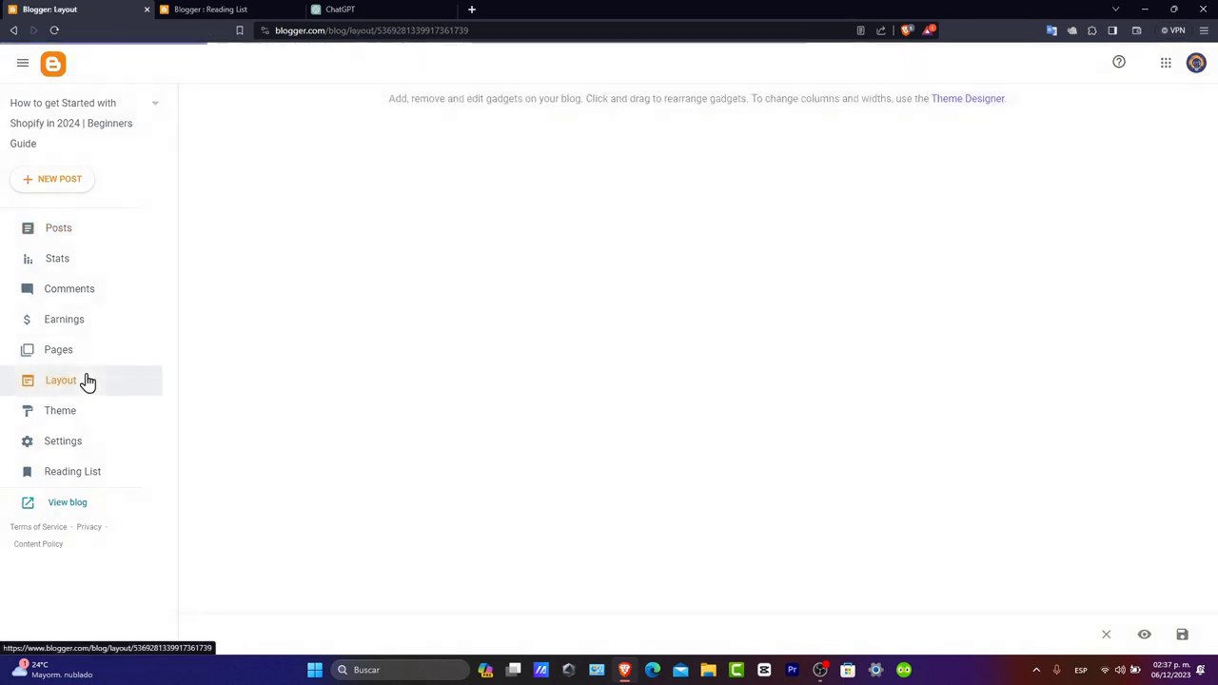
pyautogui.click(61, 381)
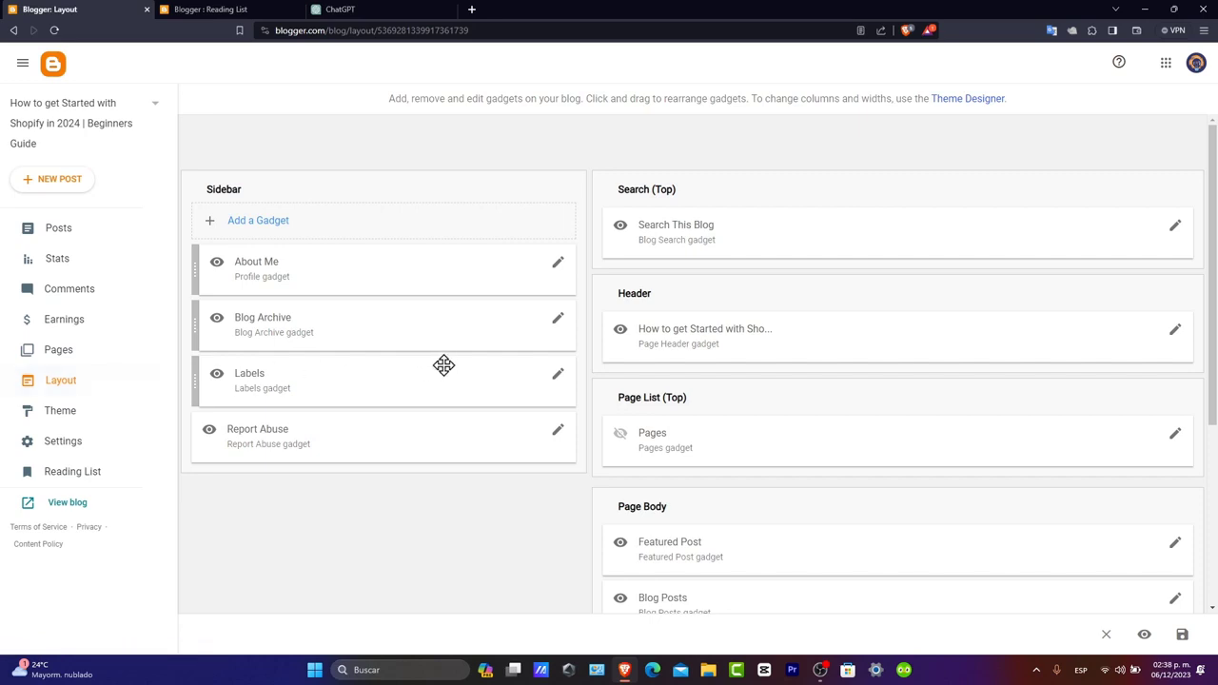
pyautogui.moveTo(491, 453)
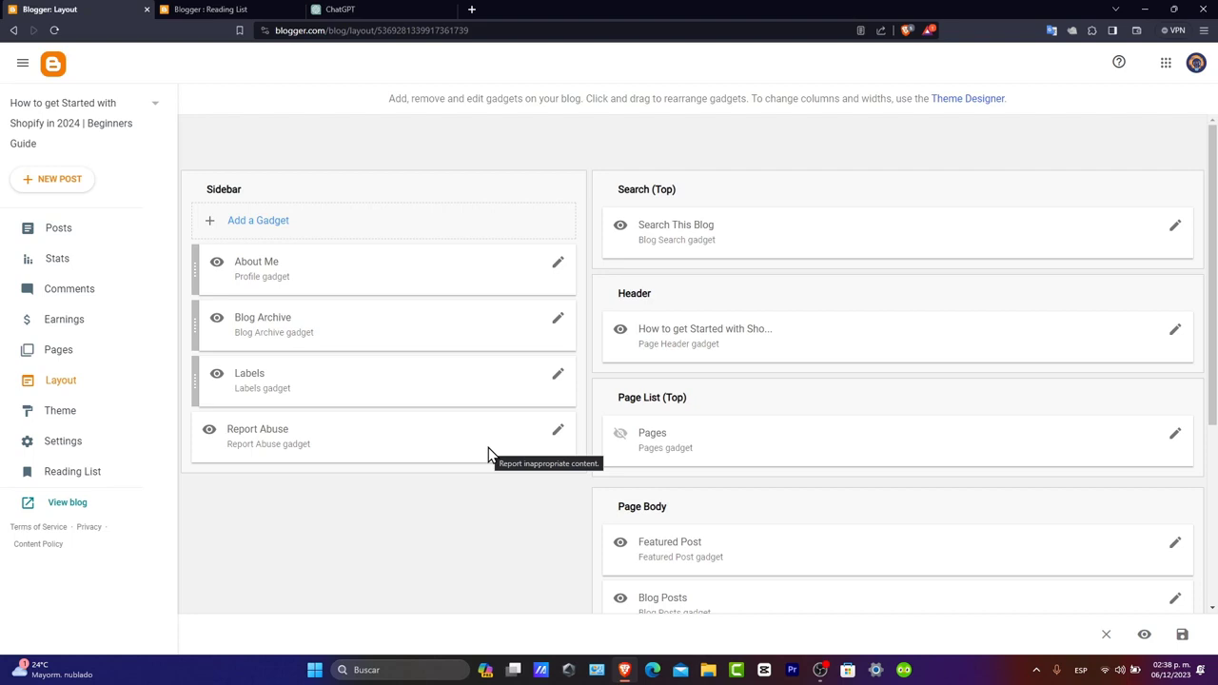
pyautogui.moveTo(475, 361)
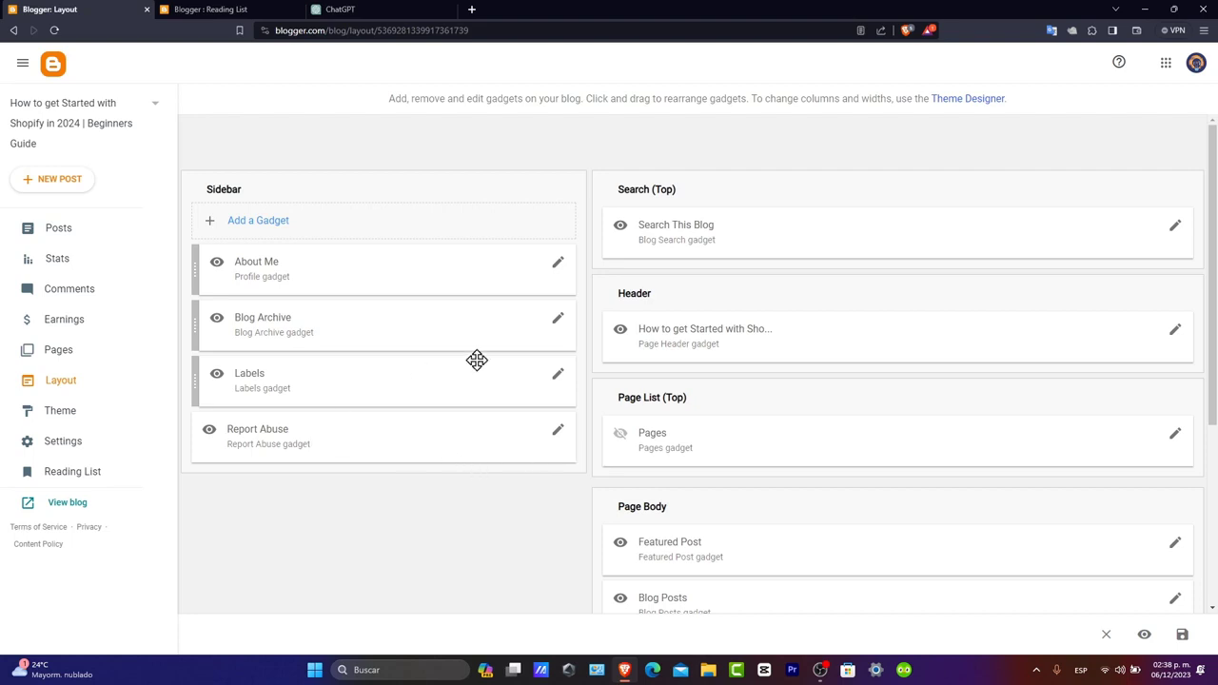
pyautogui.moveTo(470, 362)
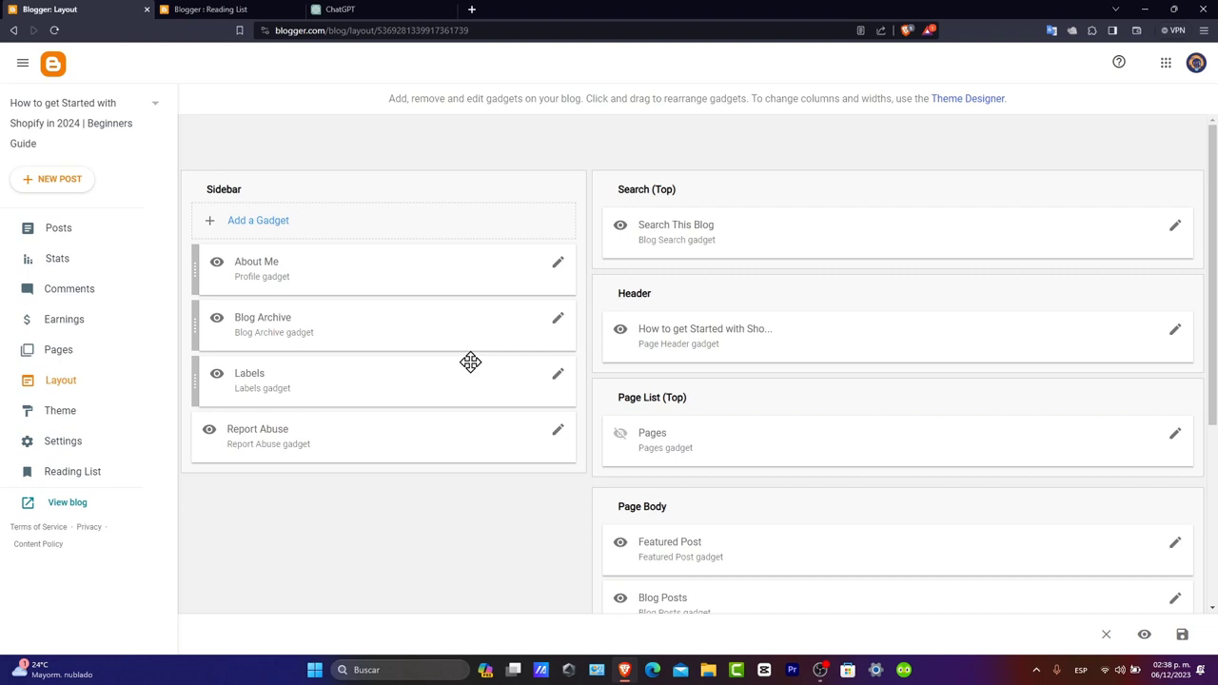
pyautogui.moveTo(693, 255)
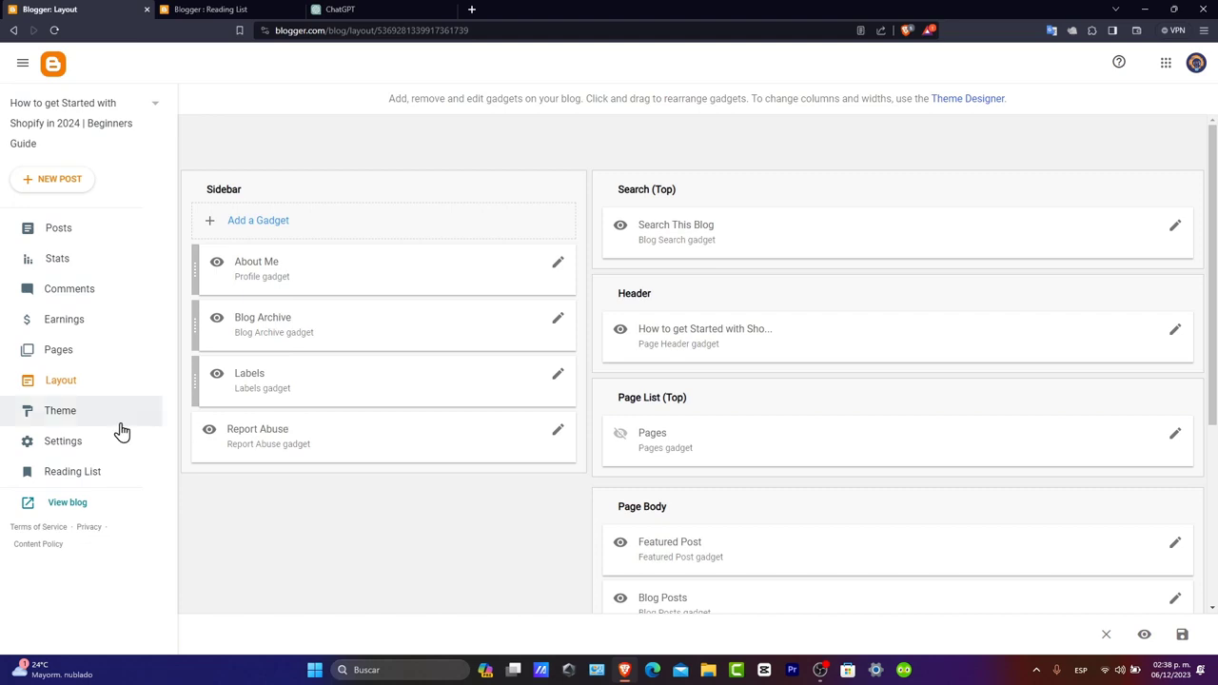
pyautogui.click(1181, 635)
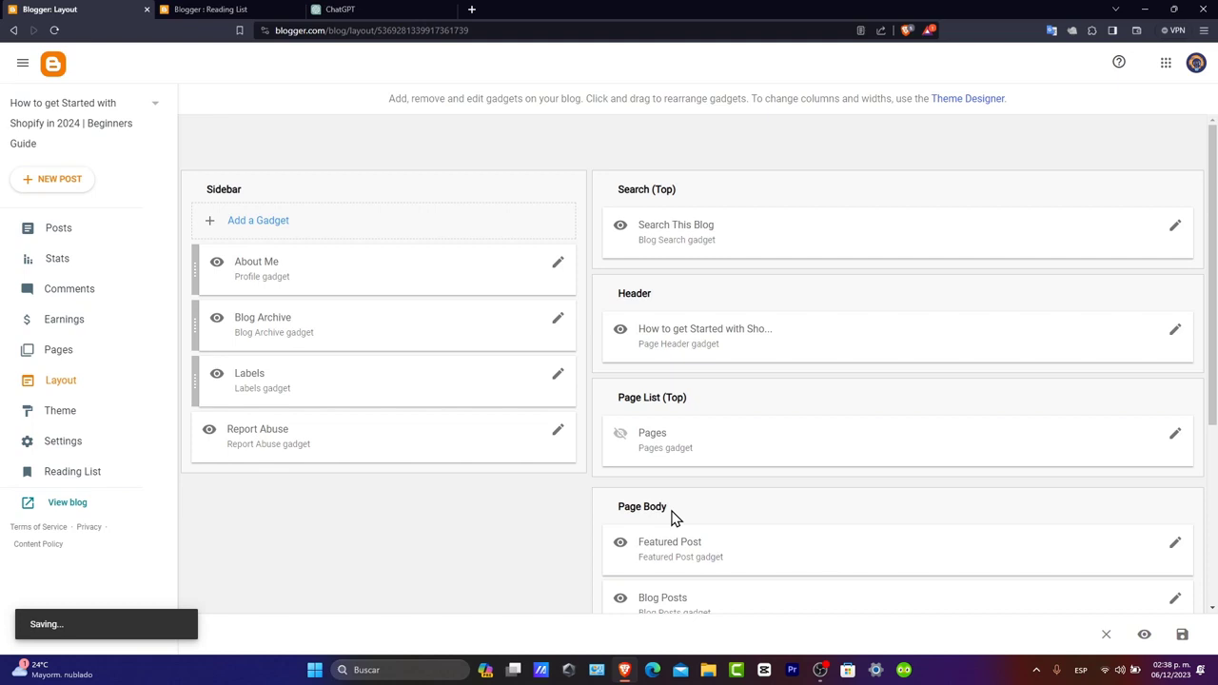
pyautogui.moveTo(550, 510)
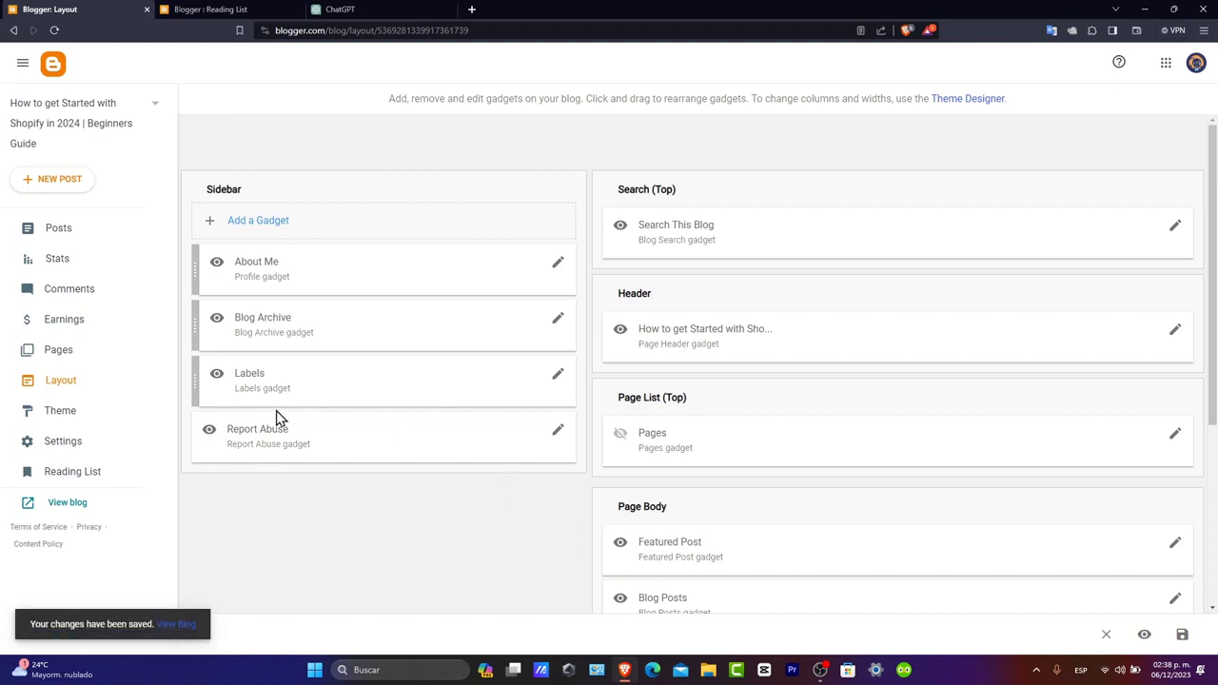
pyautogui.click(57, 229)
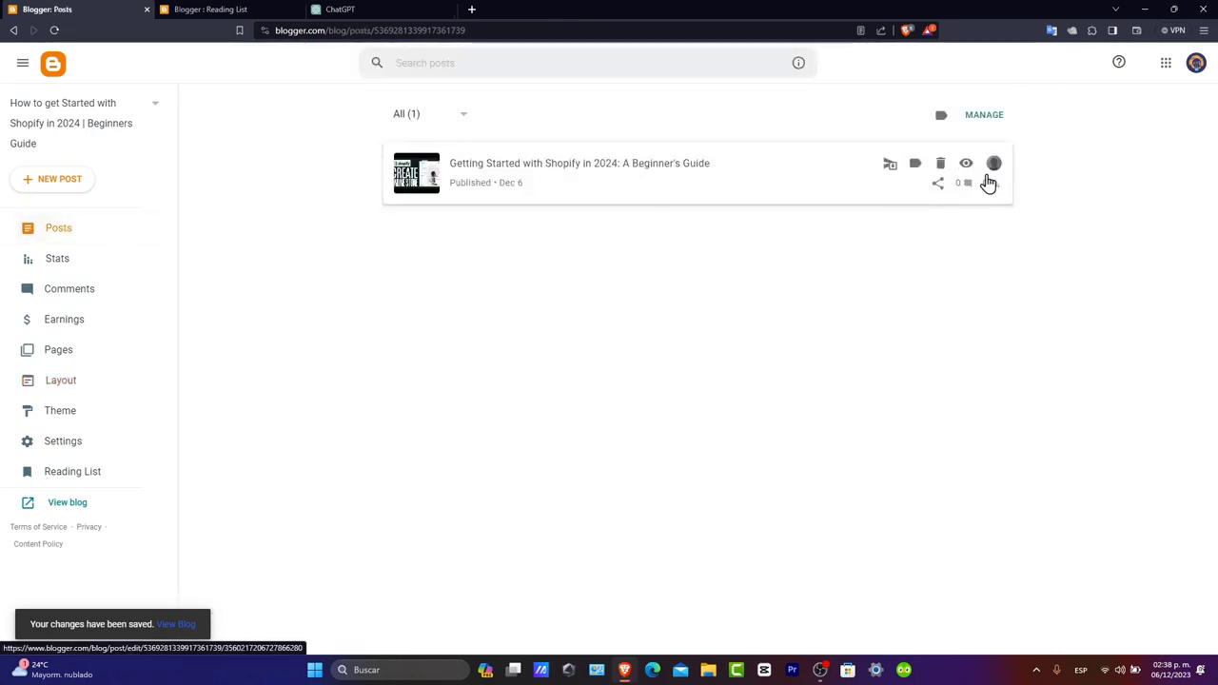
pyautogui.moveTo(599, 183)
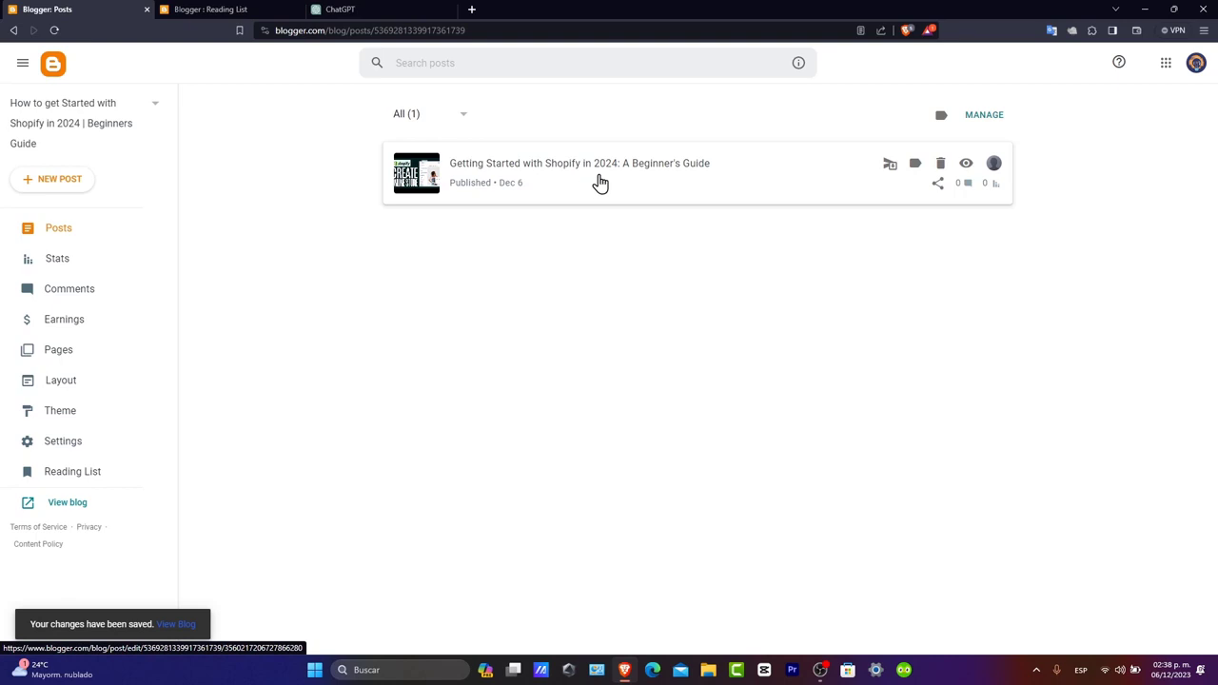
pyautogui.moveTo(891, 164)
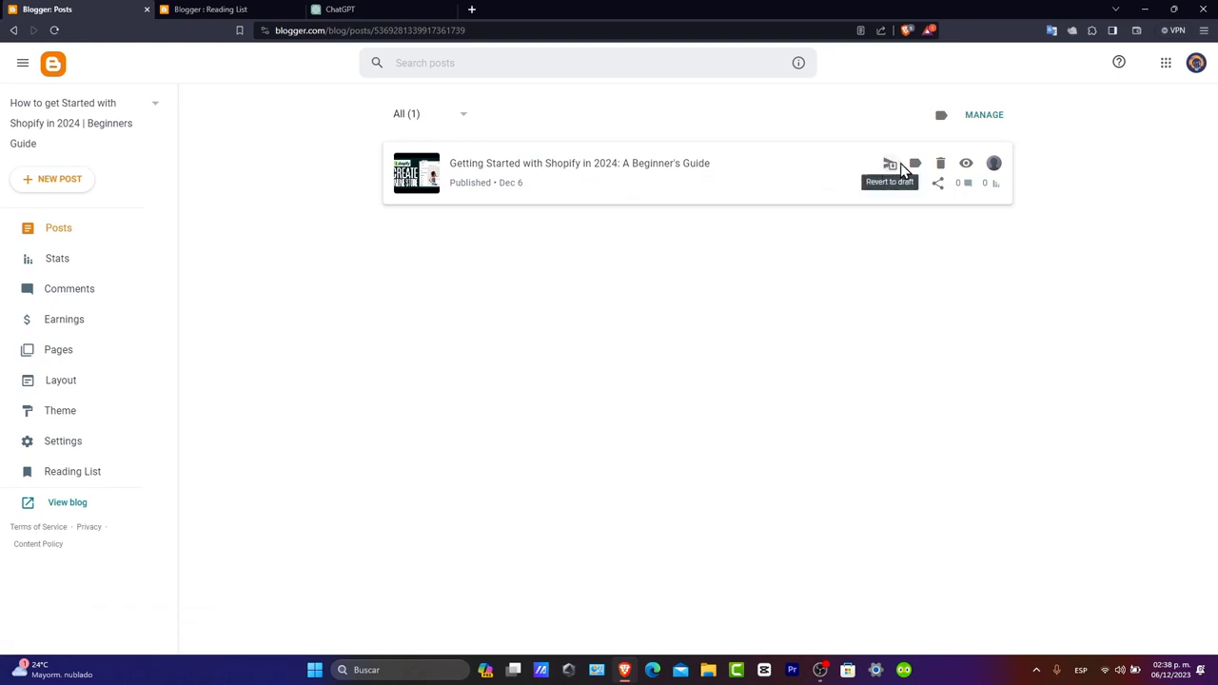
pyautogui.moveTo(963, 169)
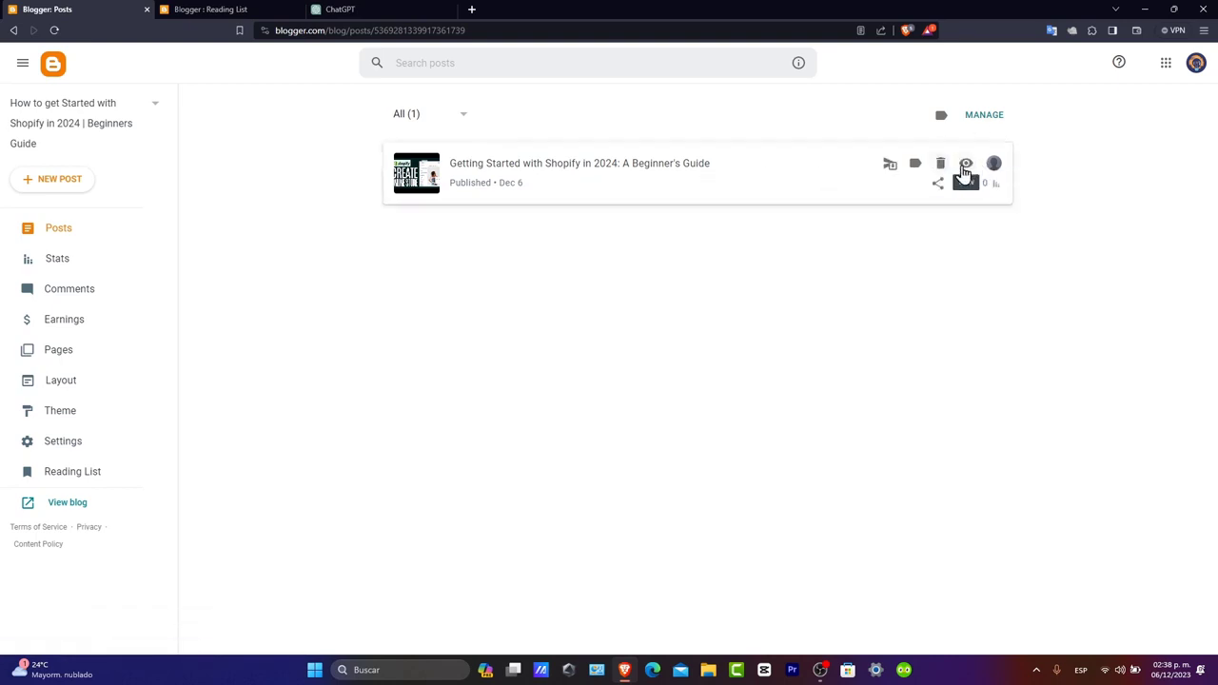
# - View the published Shopify guide live on its blogspot page
pyautogui.click(965, 163)
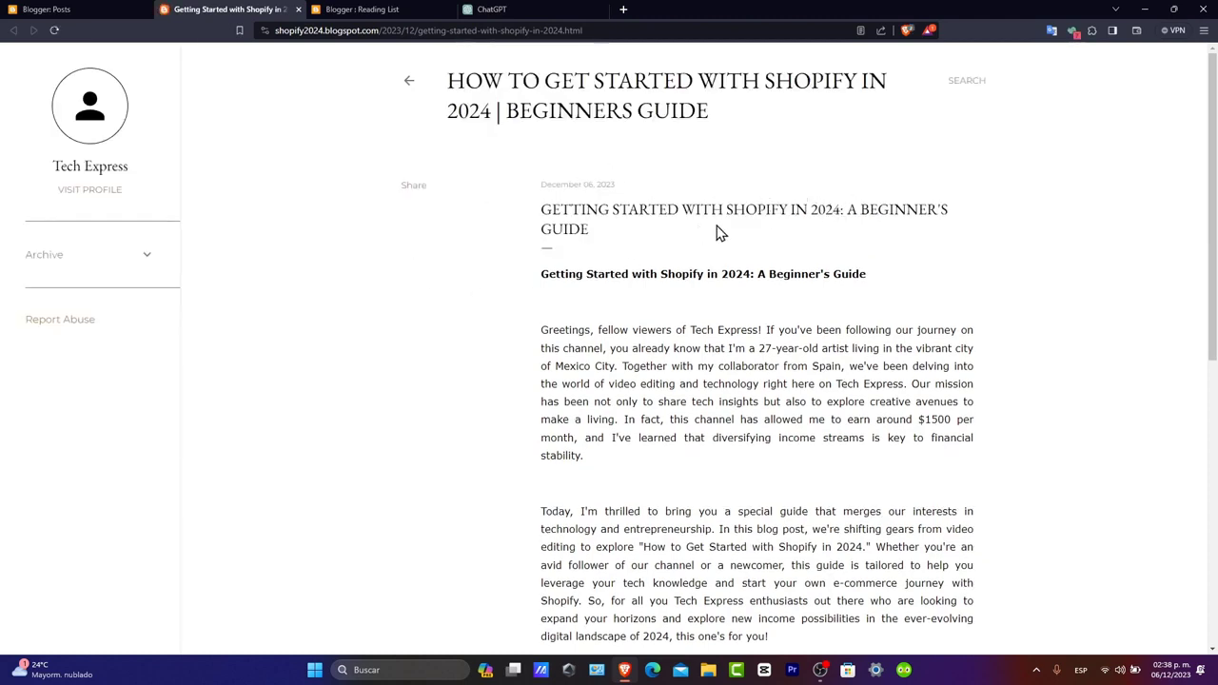
pyautogui.moveTo(708, 198)
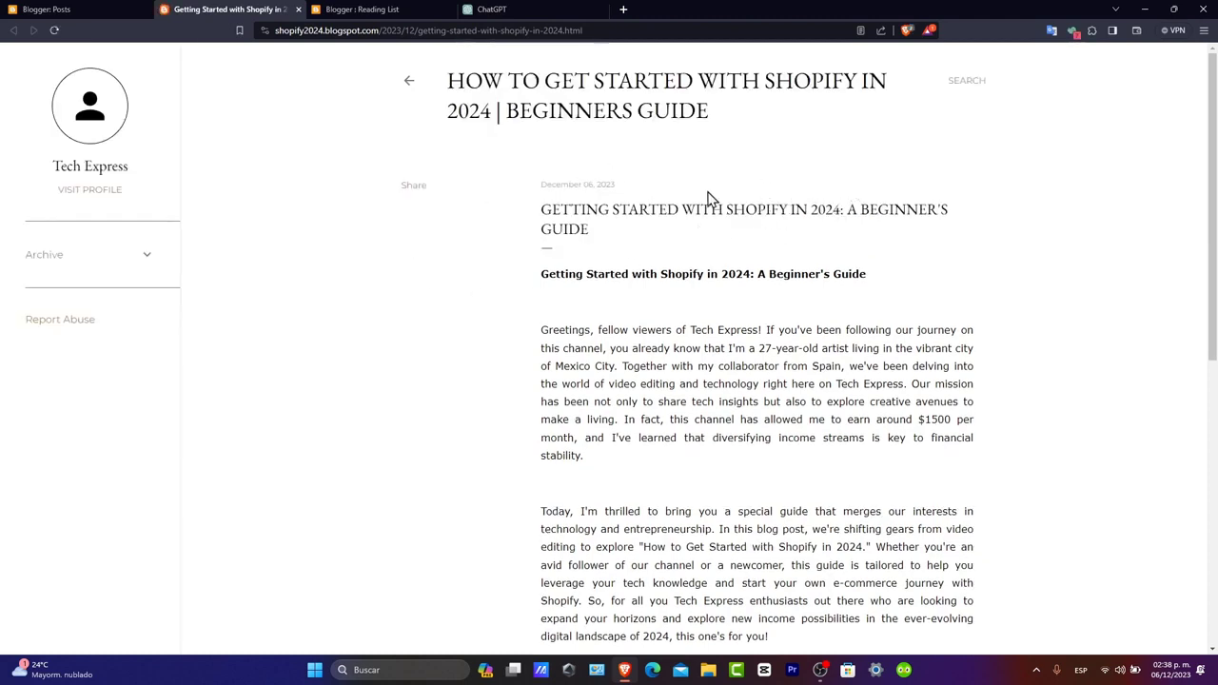
# - Scroll through the live post's text, embedded Shopify video and comments, then back up
pyautogui.scroll(-3)
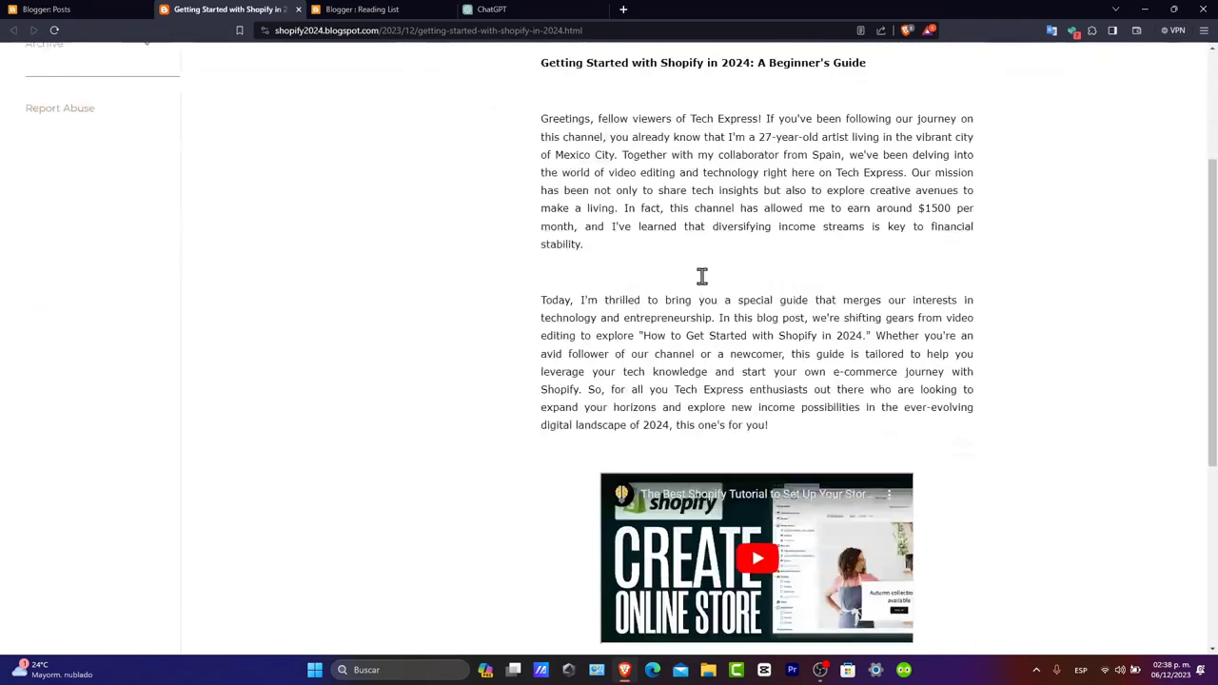
pyautogui.scroll(-3)
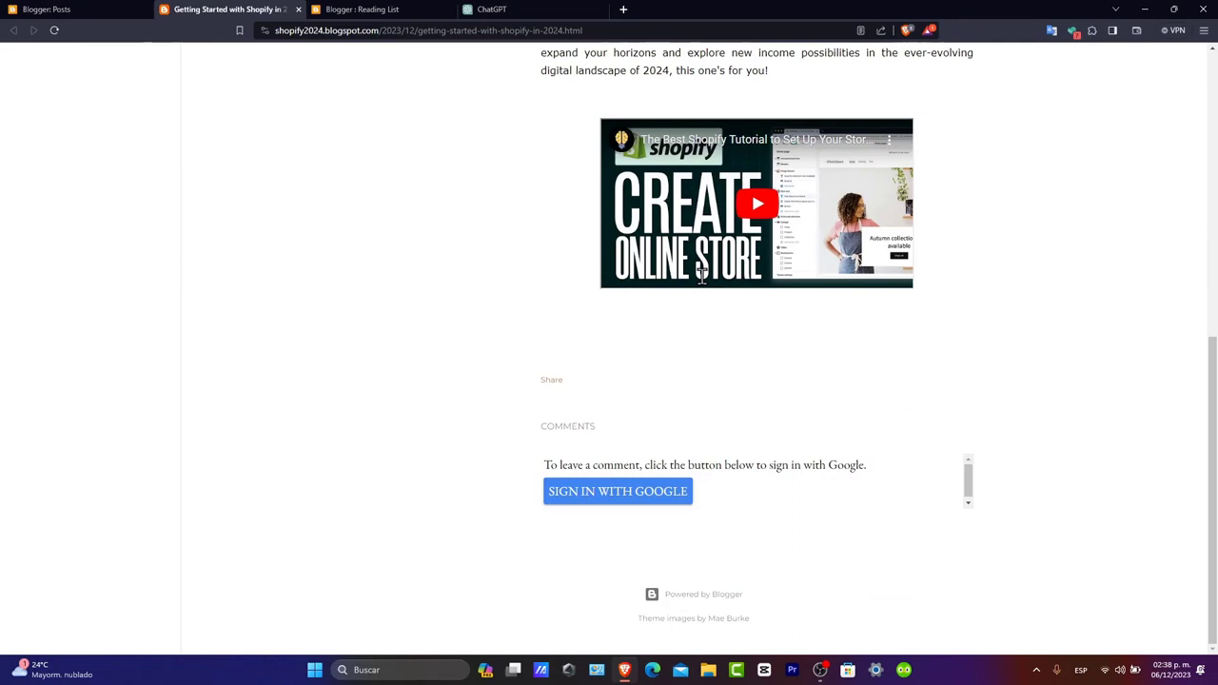
pyautogui.moveTo(703, 283)
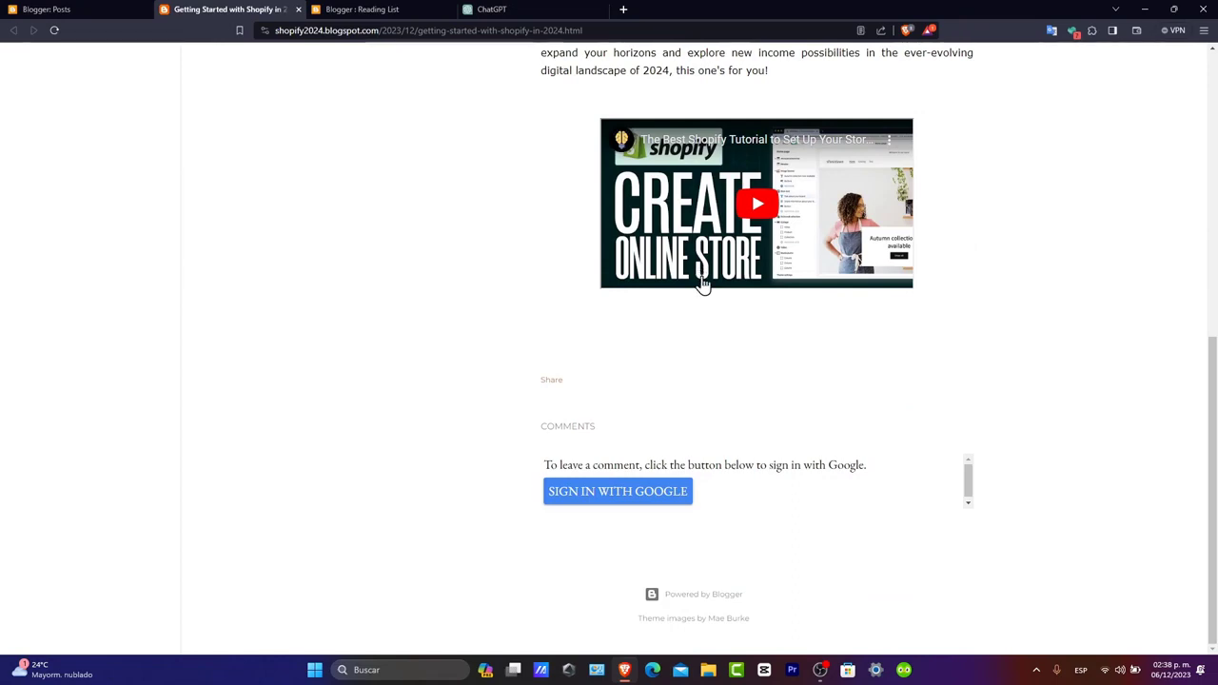
pyautogui.scroll(3)
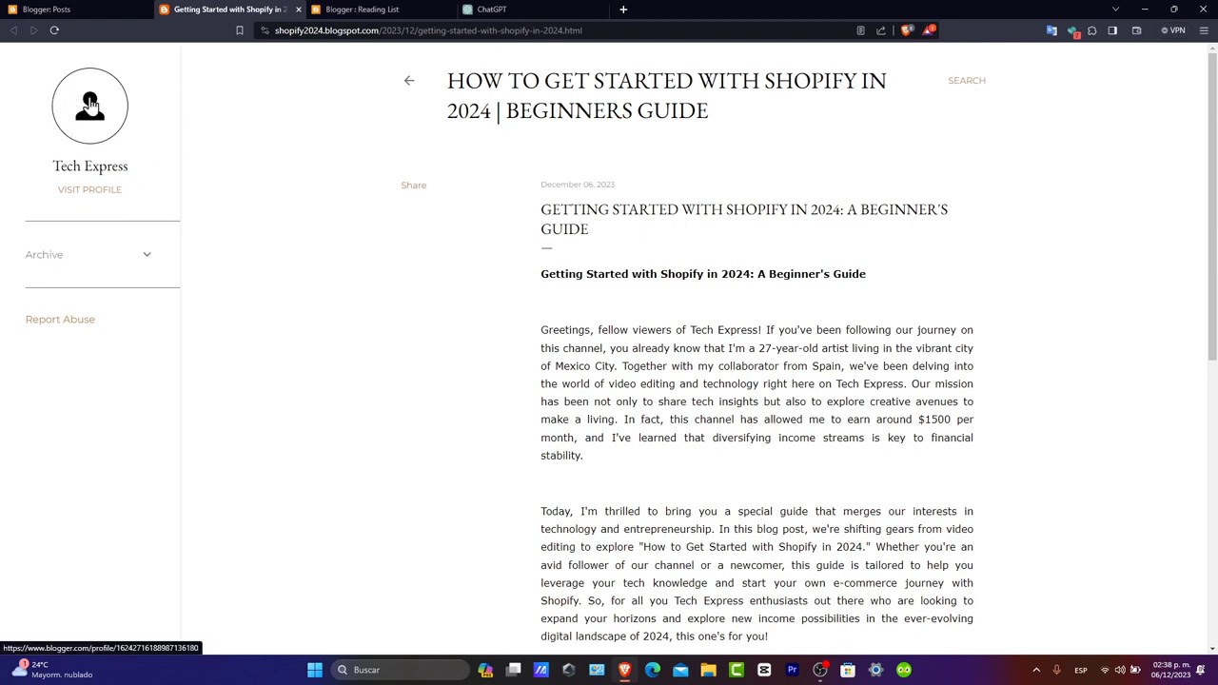
pyautogui.moveTo(162, 206)
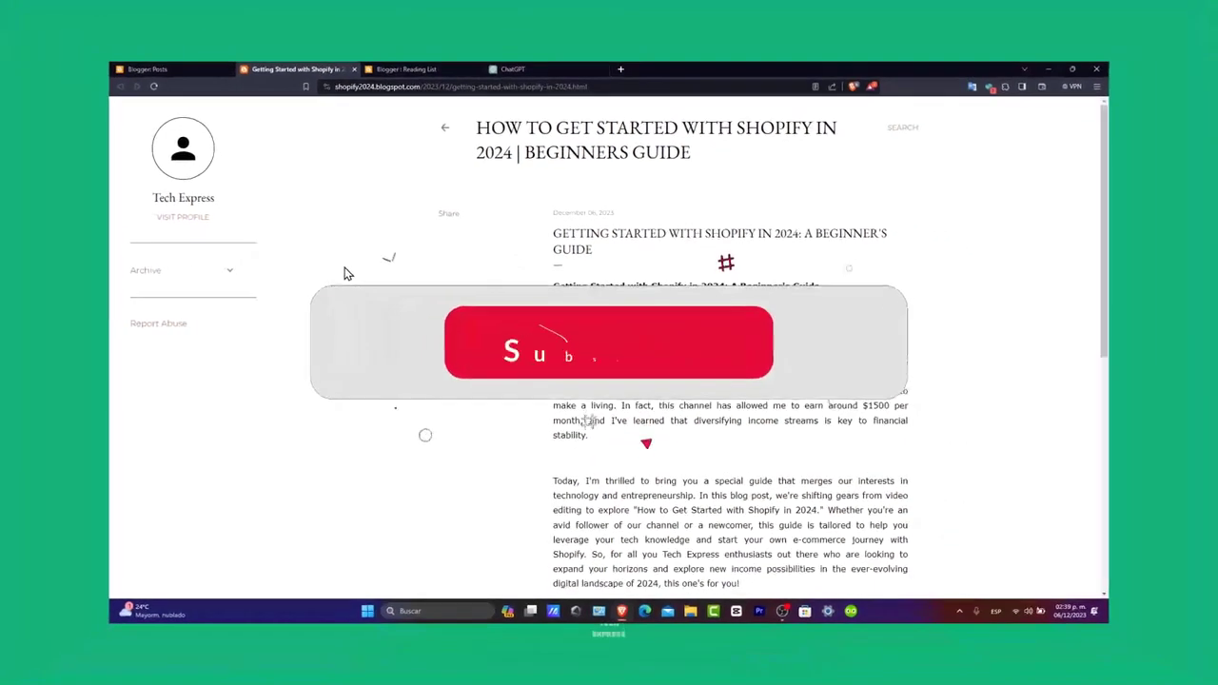
pyautogui.click(609, 343)
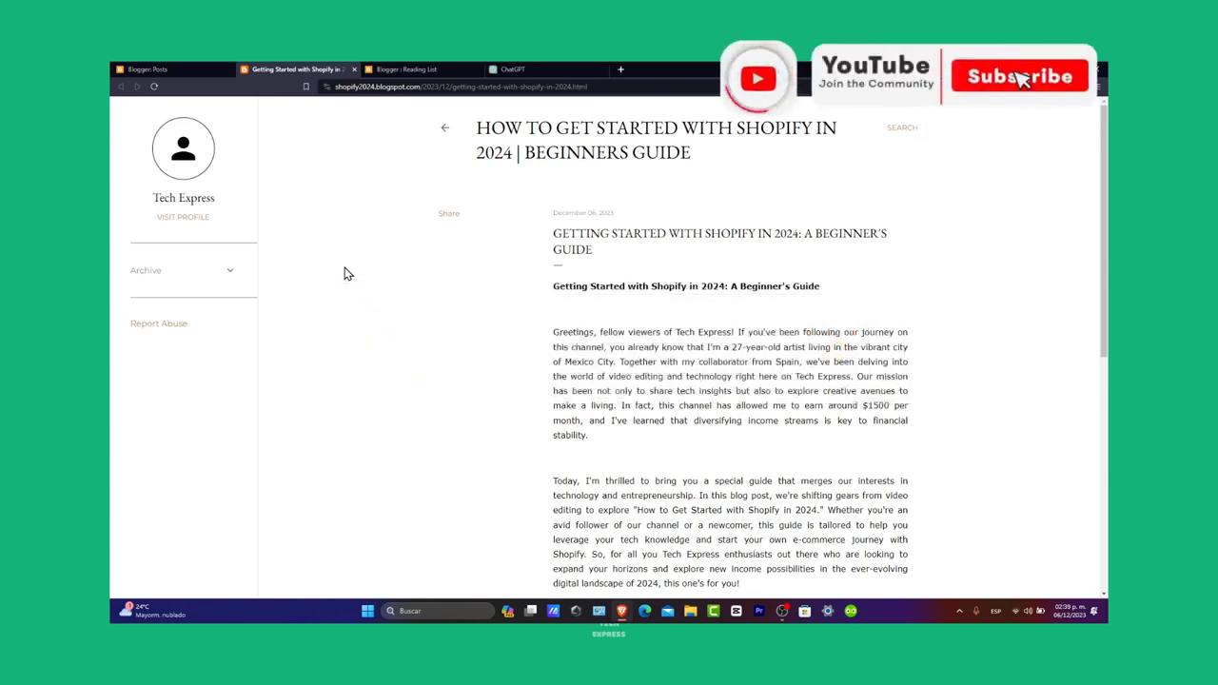
pyautogui.click(1016, 76)
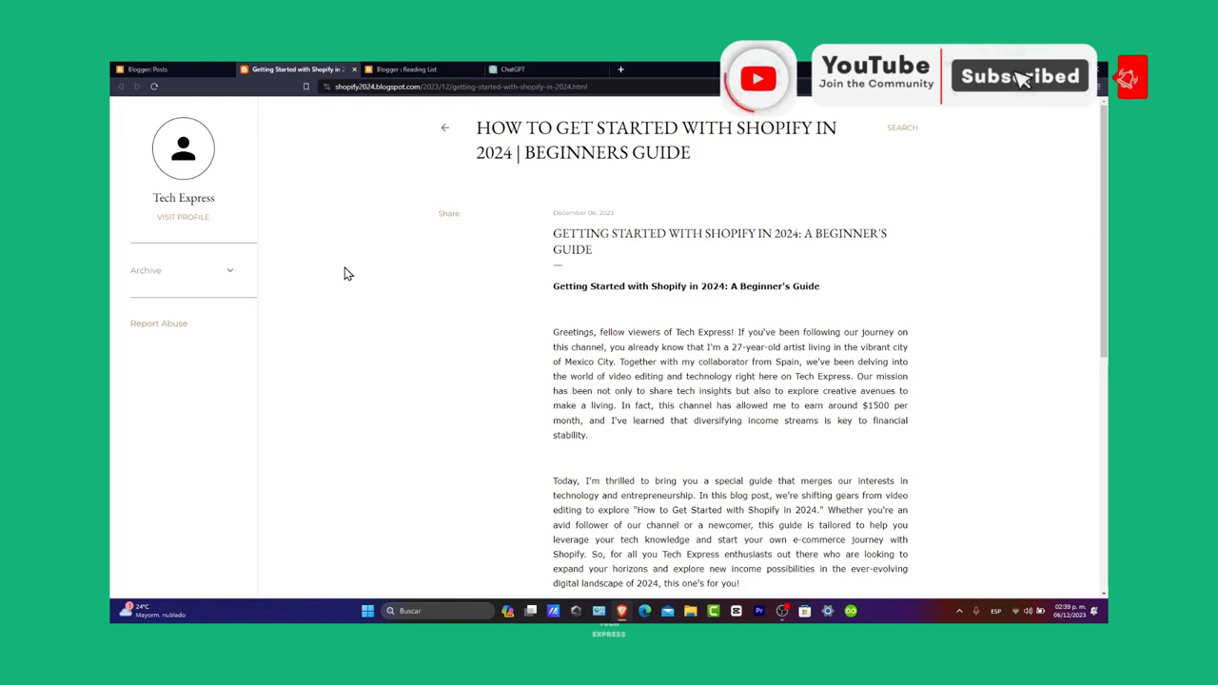
pyautogui.click(1020, 76)
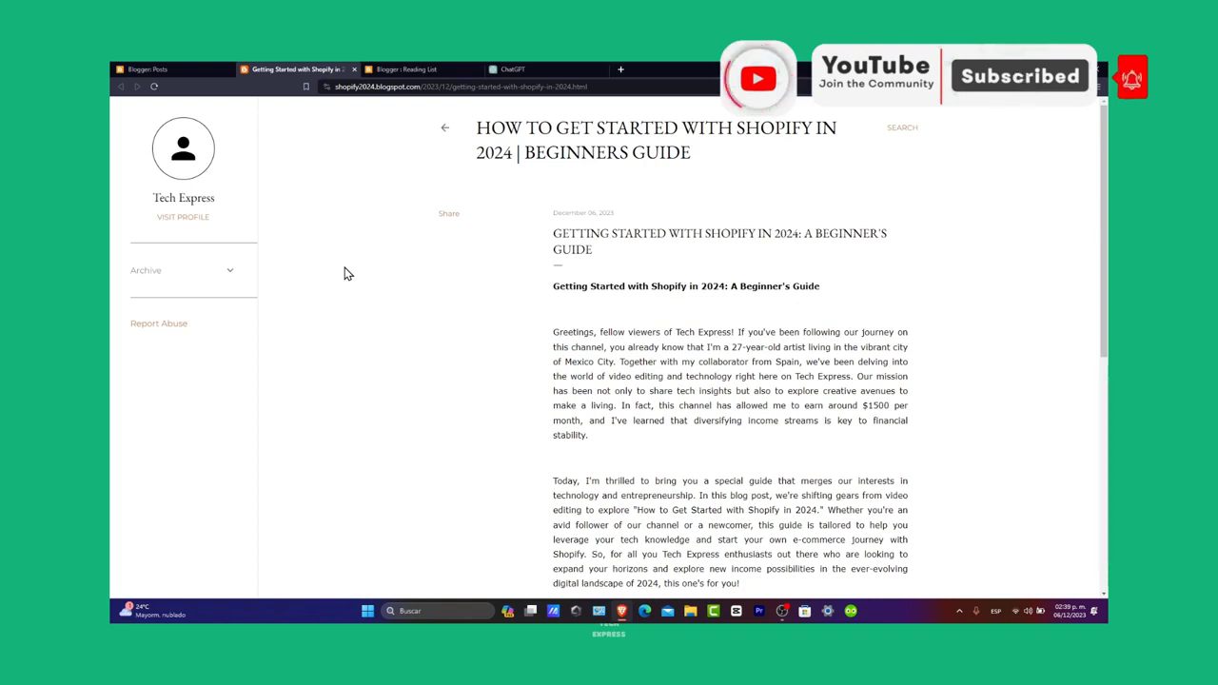